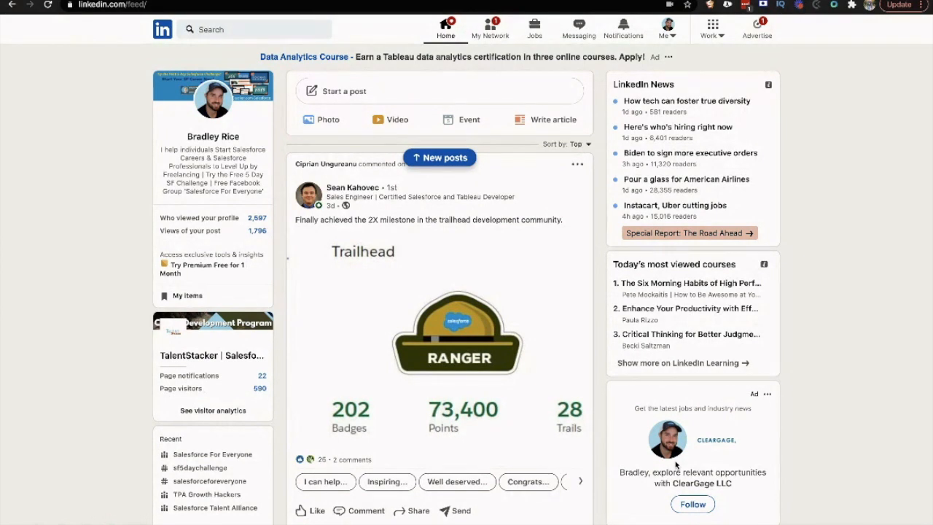
mouse_move(396, 377)
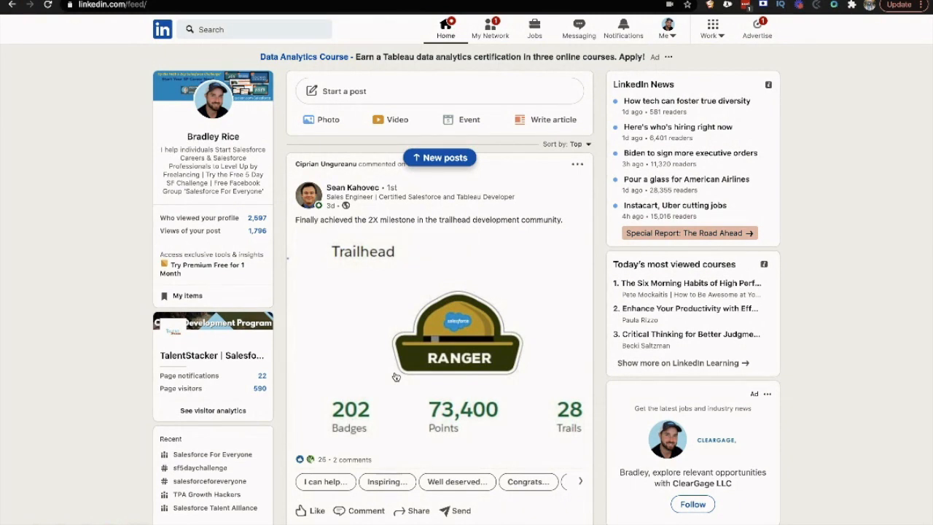
mouse_move(324, 365)
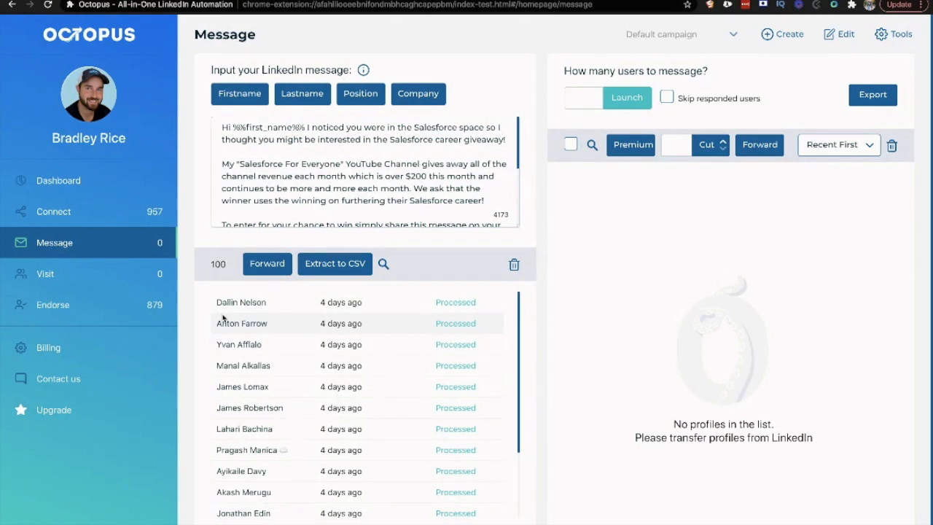
mouse_move(177, 432)
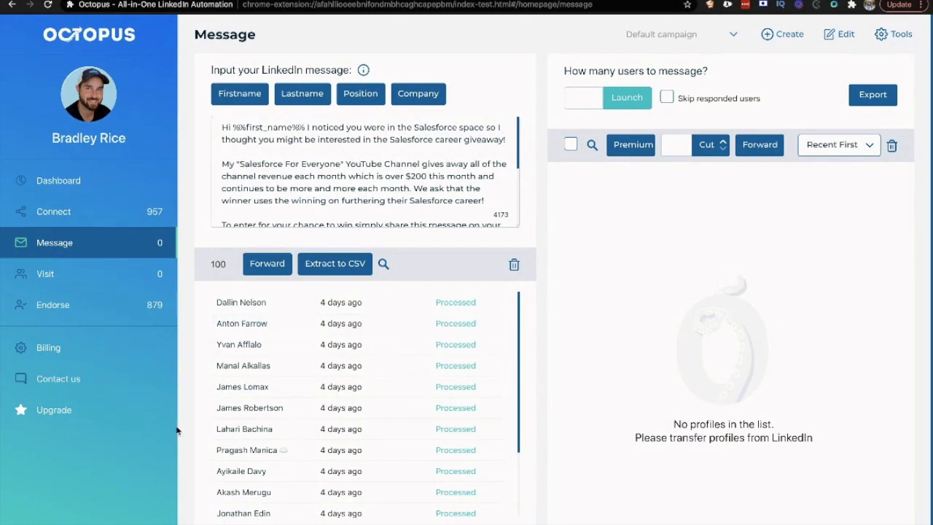
mouse_move(145, 372)
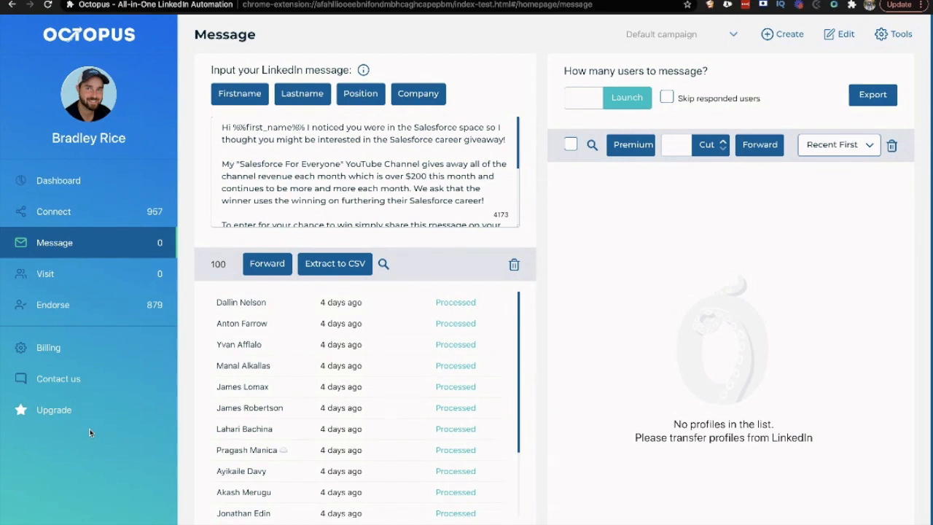
mouse_move(88, 455)
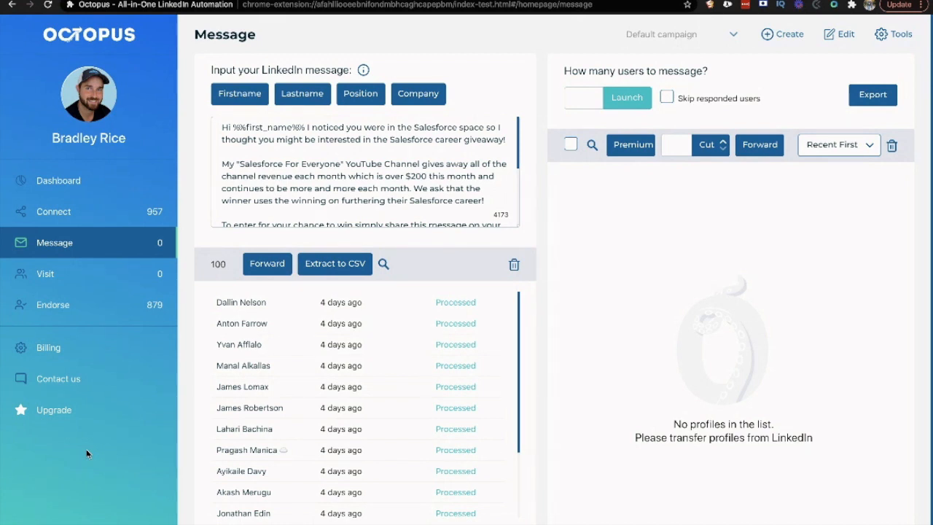
mouse_move(105, 441)
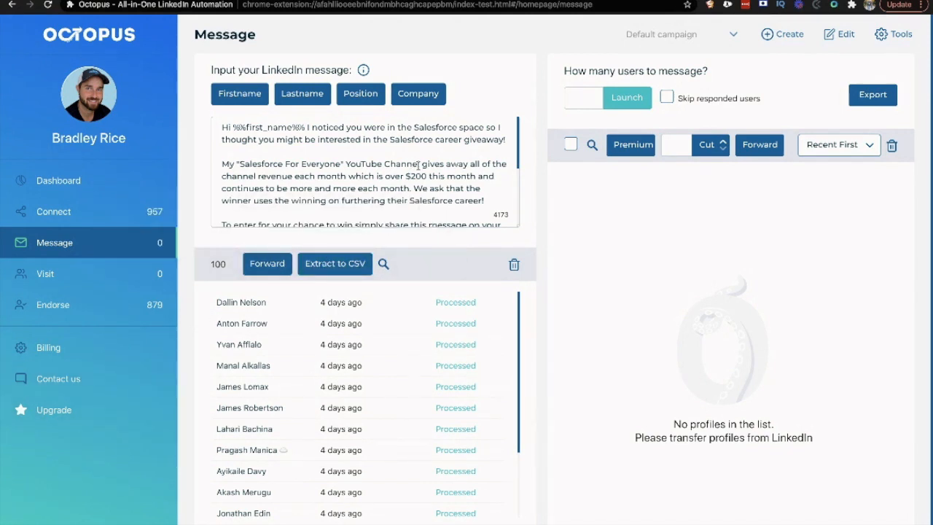
mouse_move(154, 183)
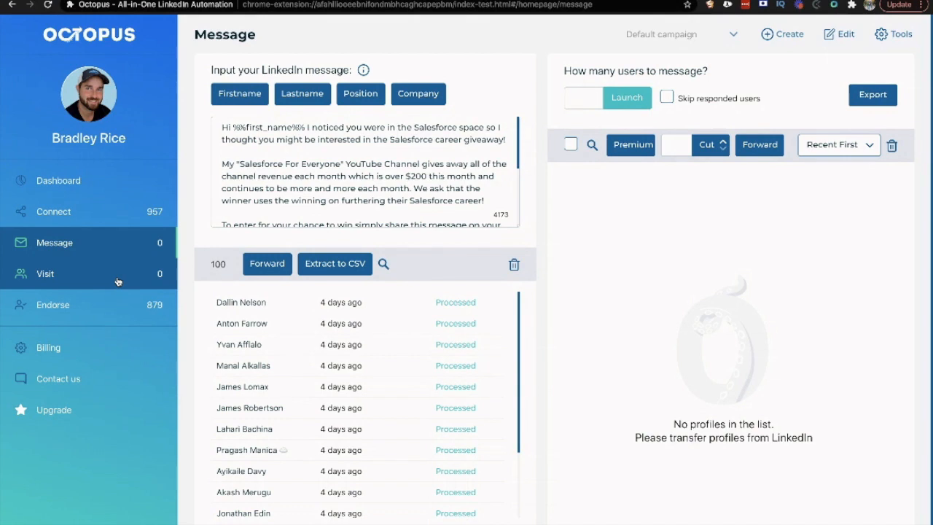
mouse_move(116, 281)
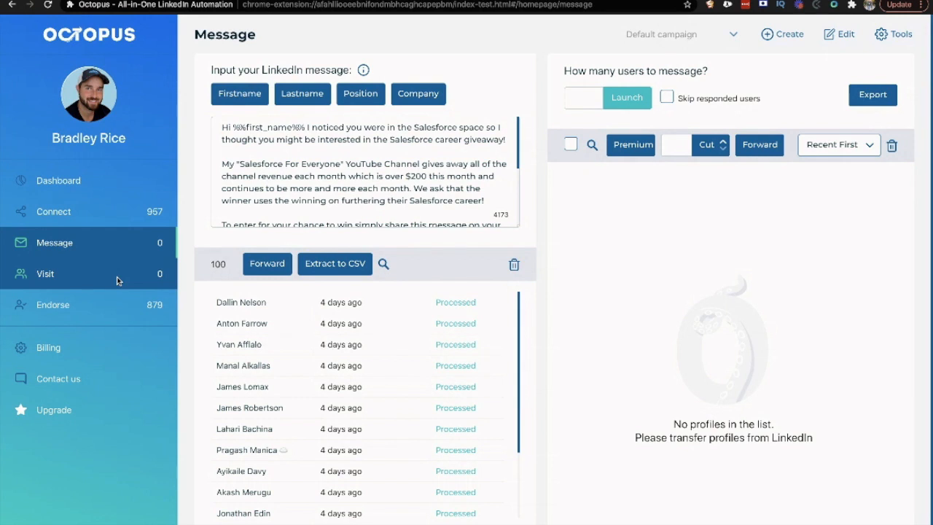
mouse_move(119, 309)
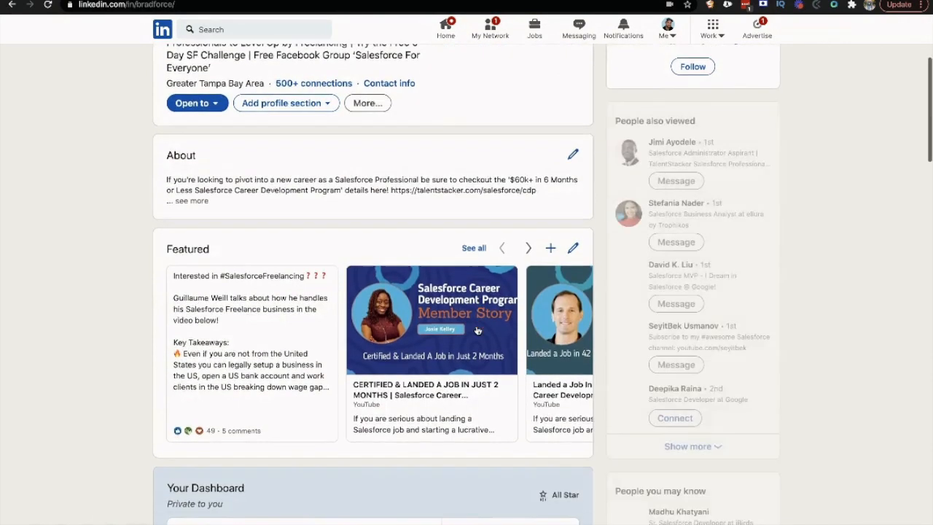
Scroll the LinkedIn profile through experience and certifications to the Skills & endorsements section.
scroll(down, 3)
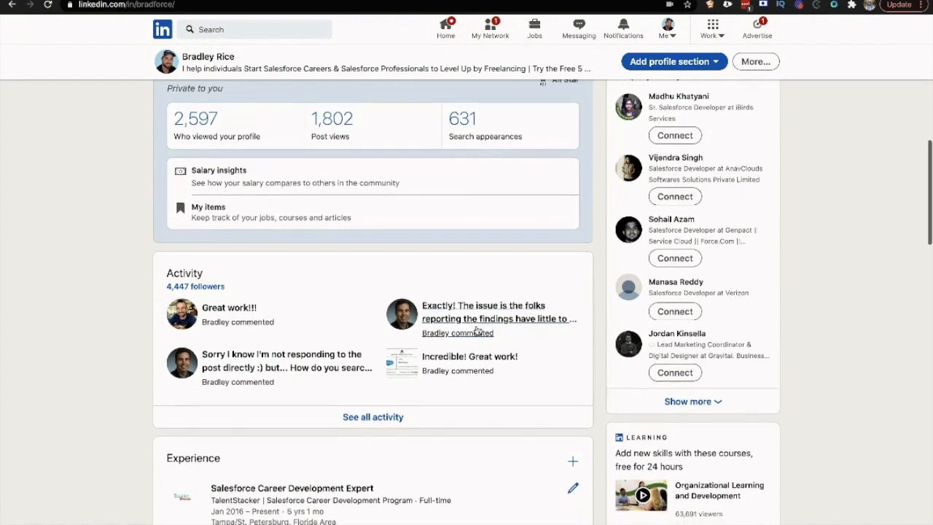
scroll(down, 3)
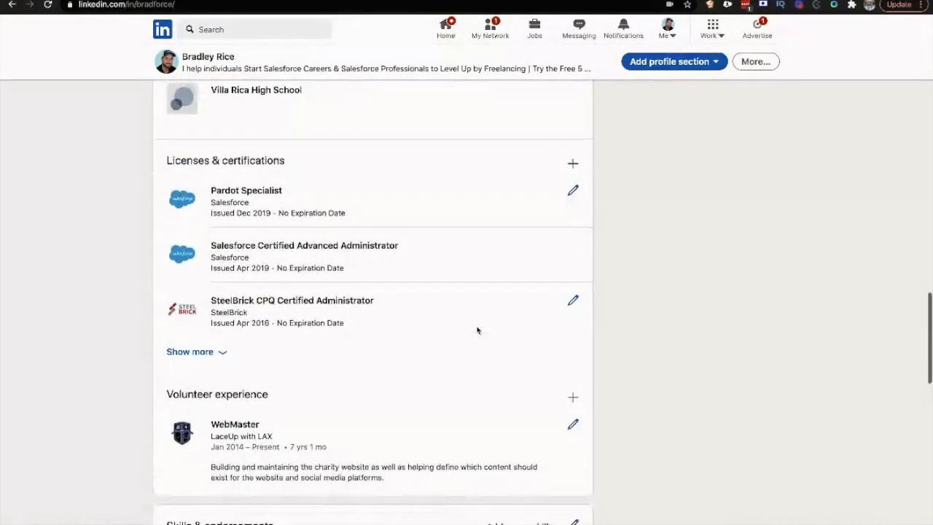
scroll(down, 3)
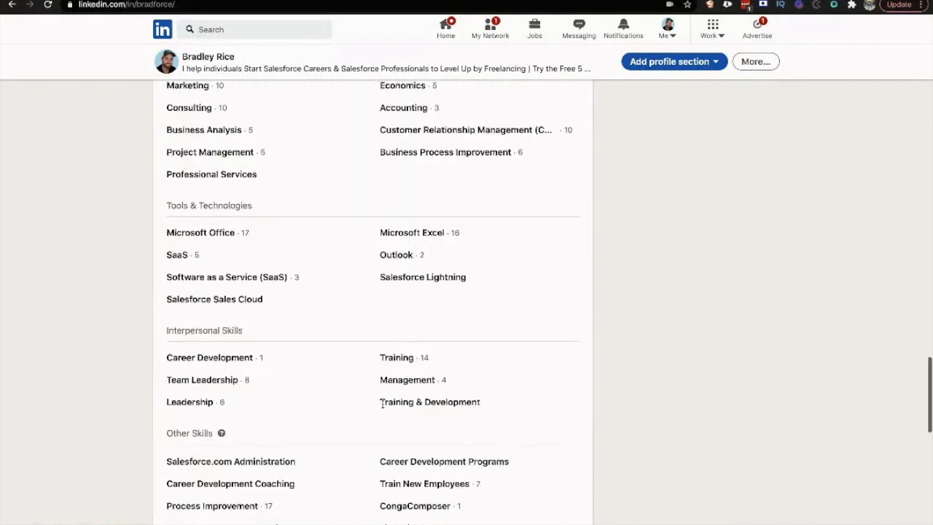
scroll(up, 3)
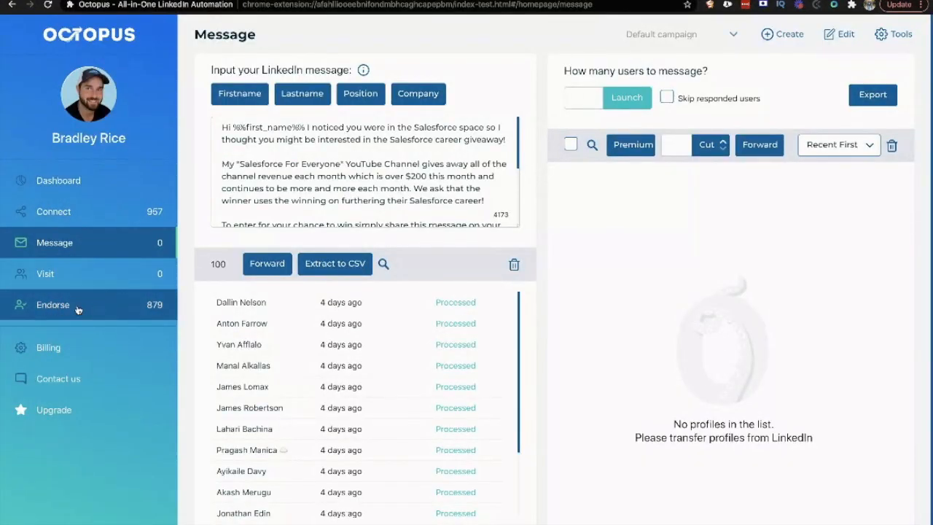
click(52, 304)
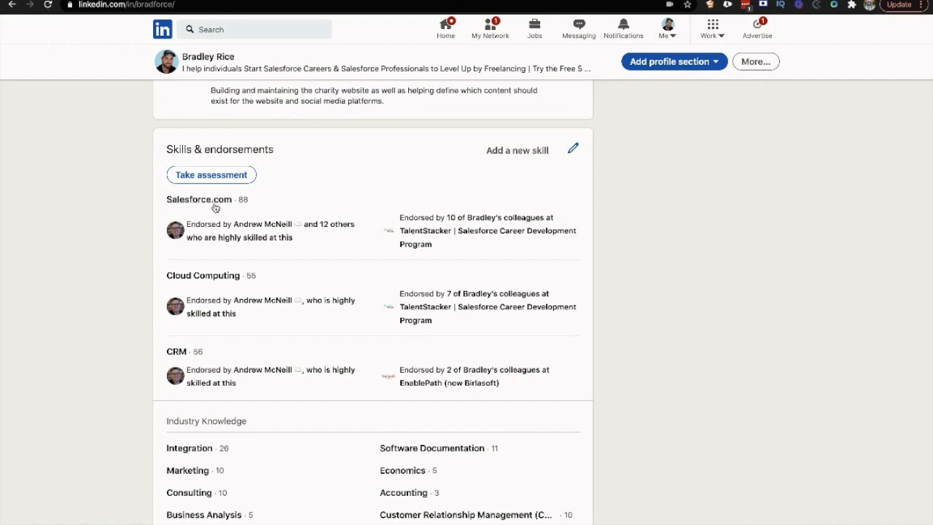
mouse_move(284, 276)
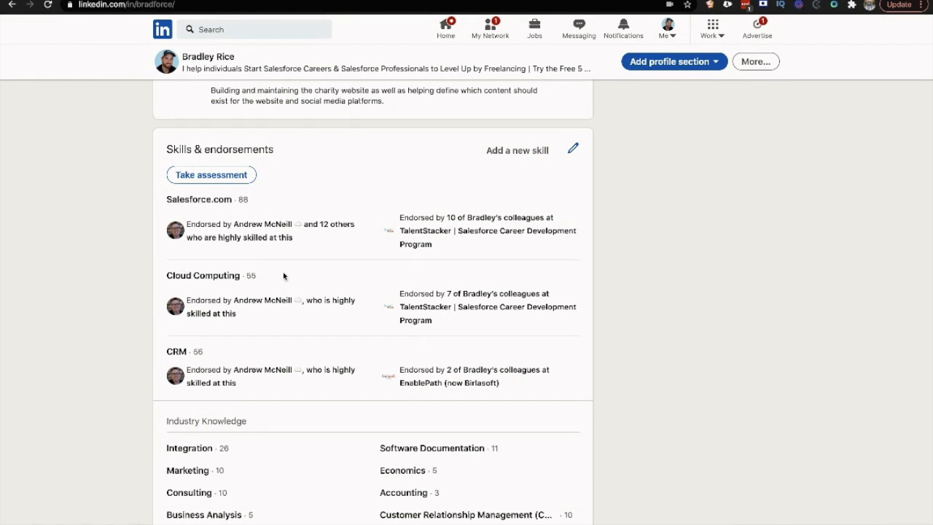
mouse_move(285, 277)
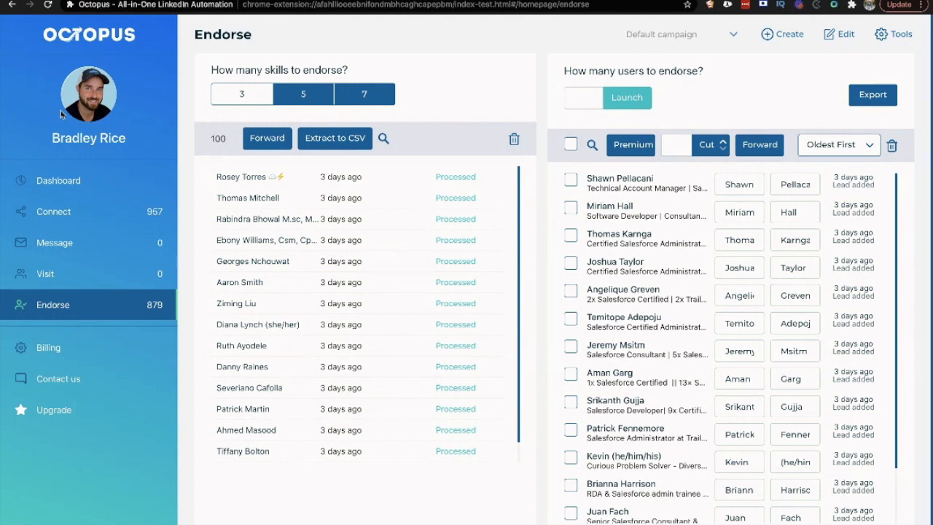
mouse_move(109, 222)
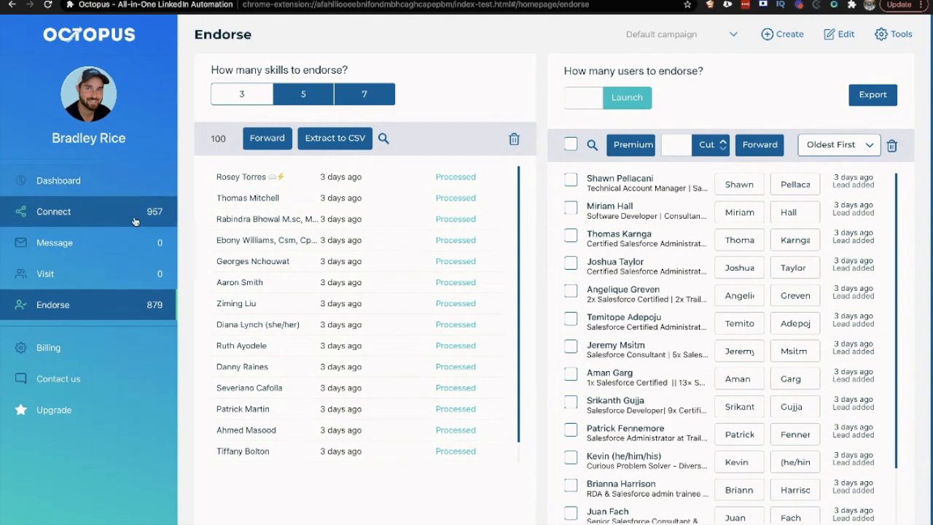
mouse_move(137, 239)
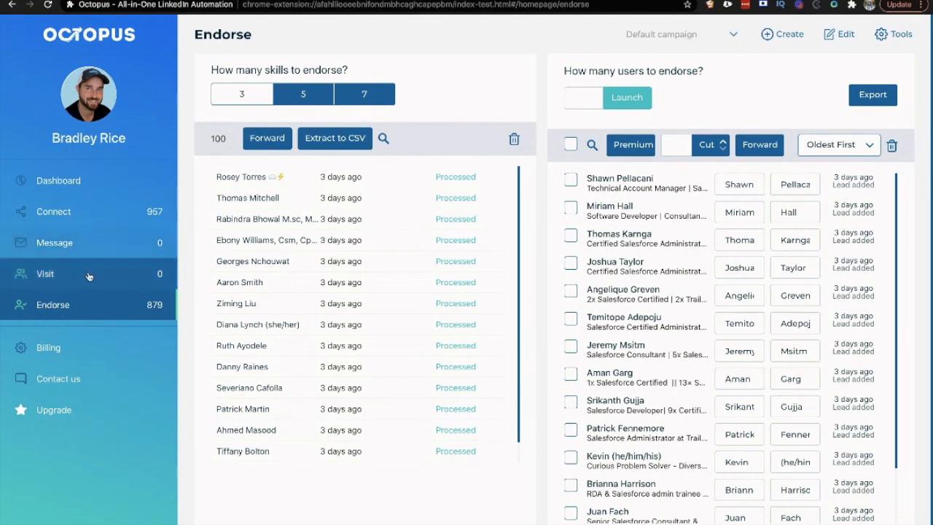
mouse_move(108, 283)
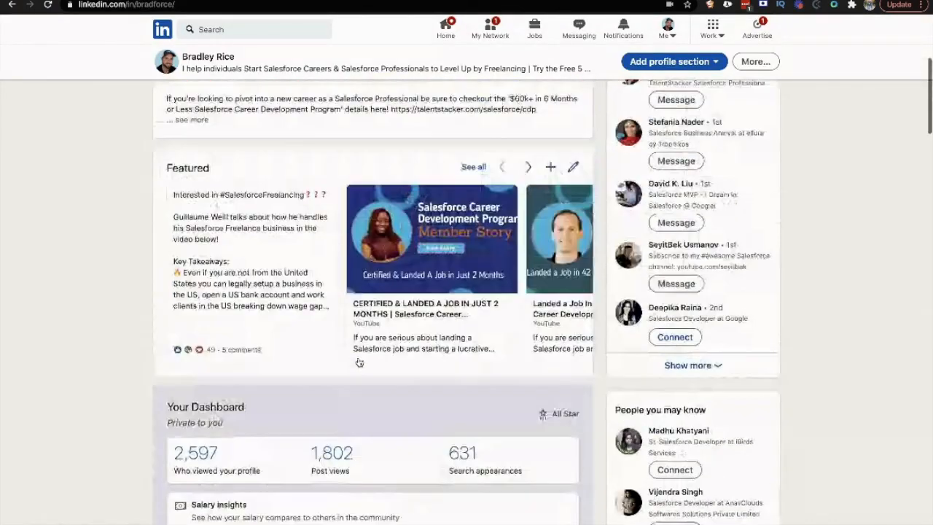
Scroll to the profile's Featured section and advance its carousel twice through member stories.
scroll(up, 3)
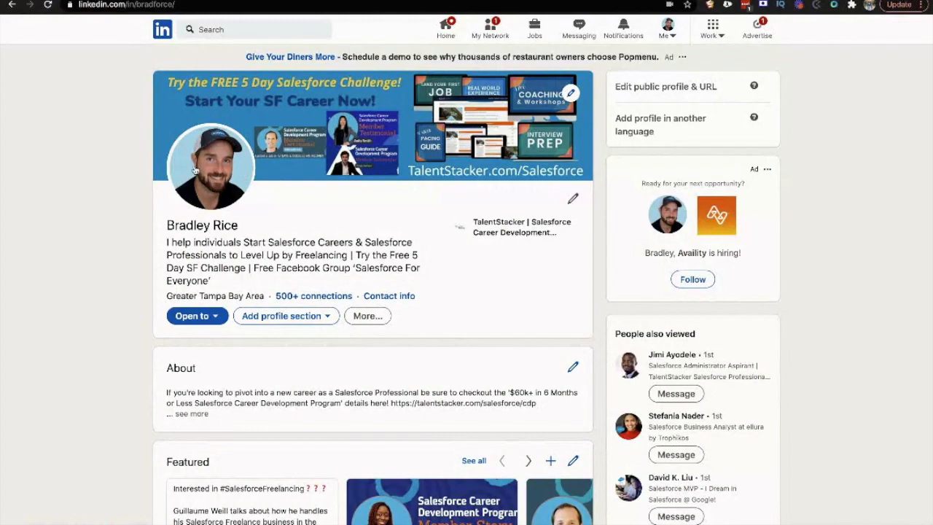
mouse_move(216, 262)
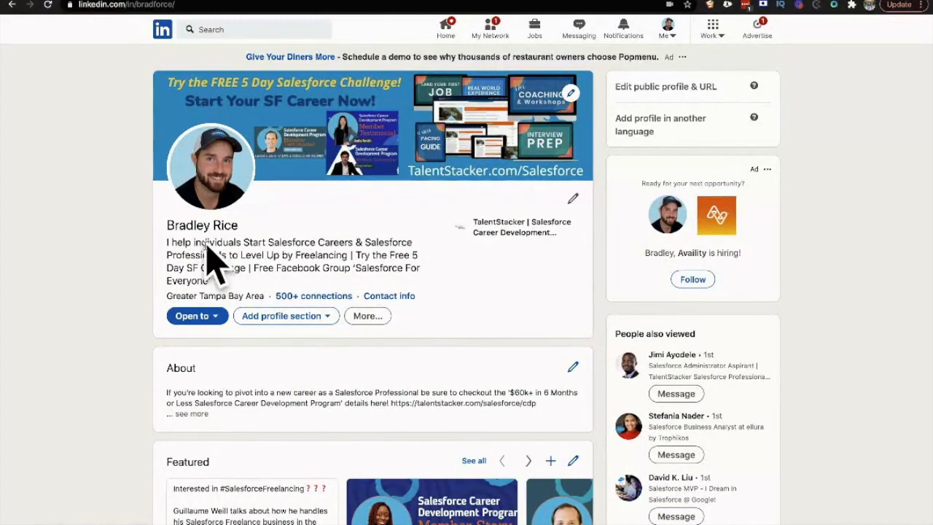
scroll(down, 3)
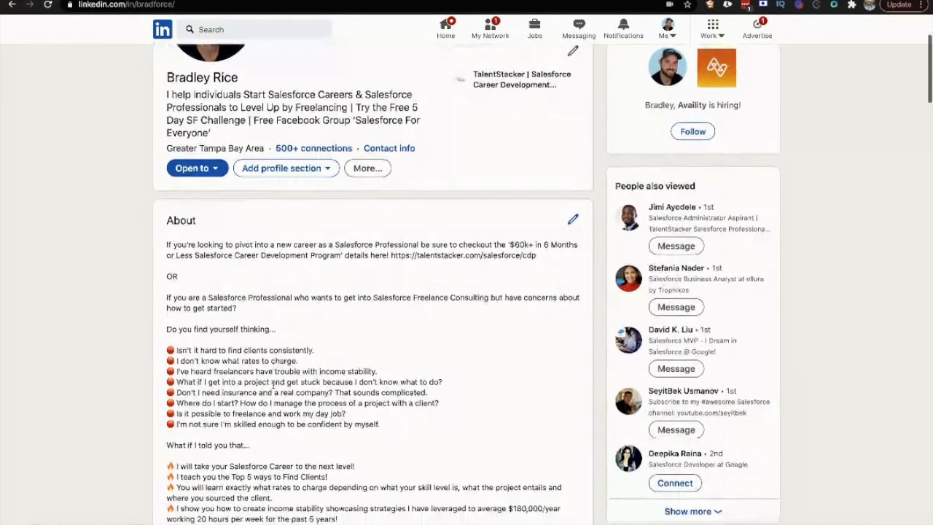
scroll(down, 3)
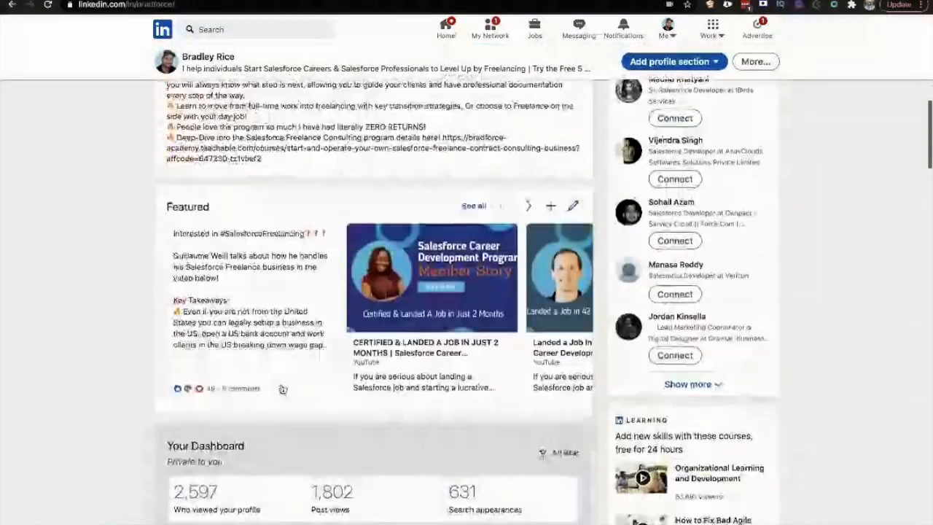
click(528, 206)
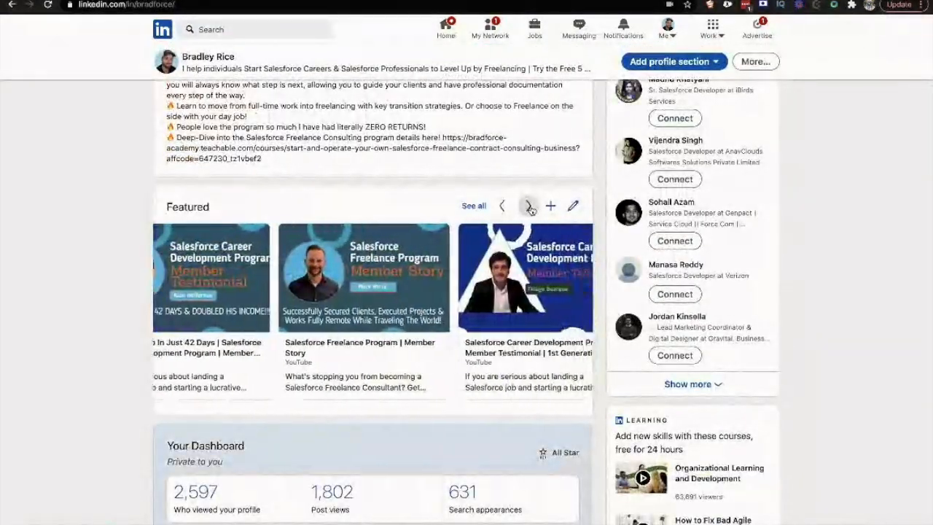
click(528, 213)
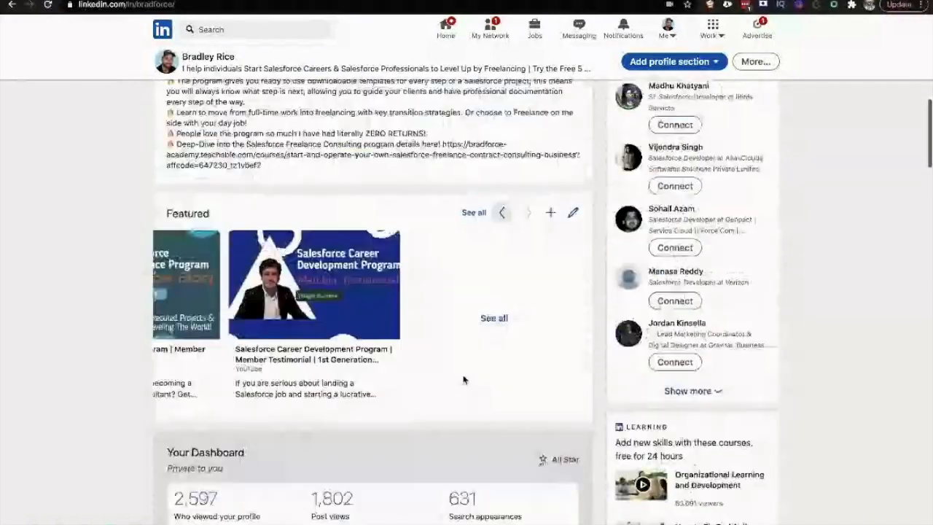
scroll(up, 3)
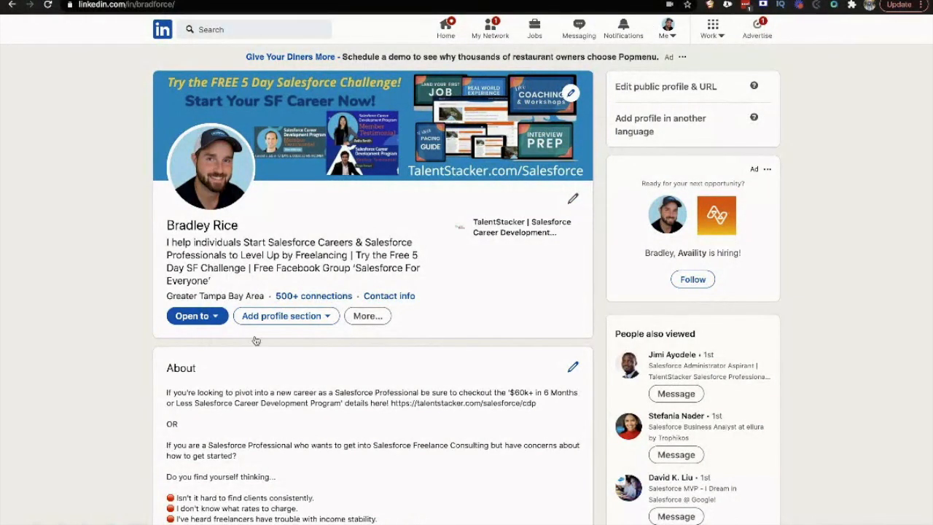
mouse_move(450, 286)
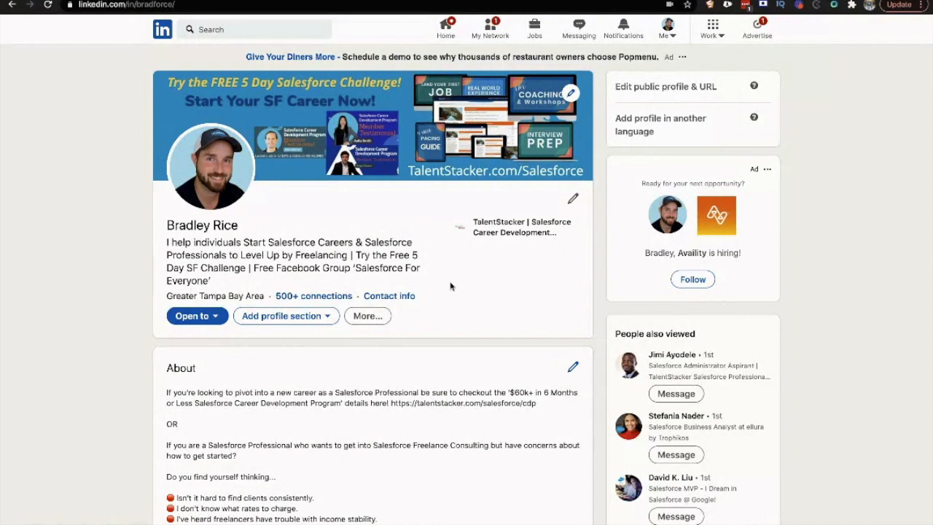
mouse_move(355, 196)
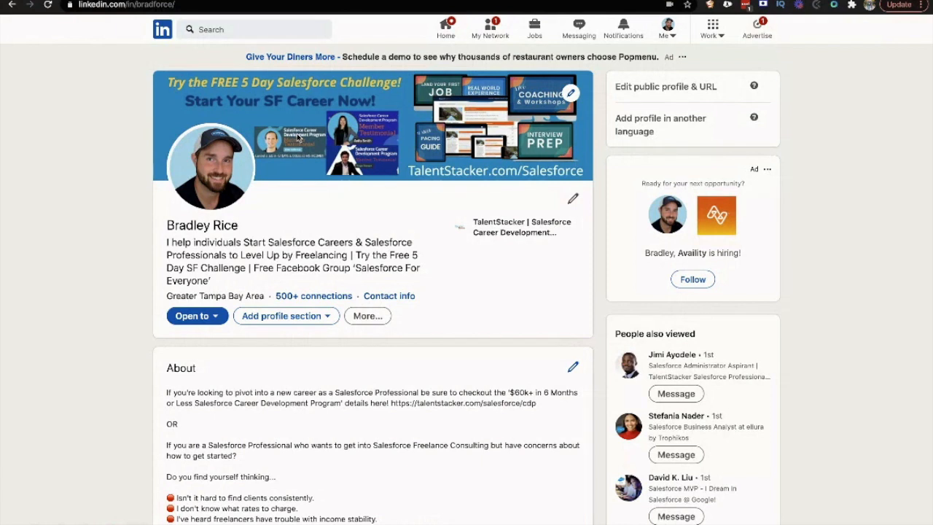
mouse_move(377, 233)
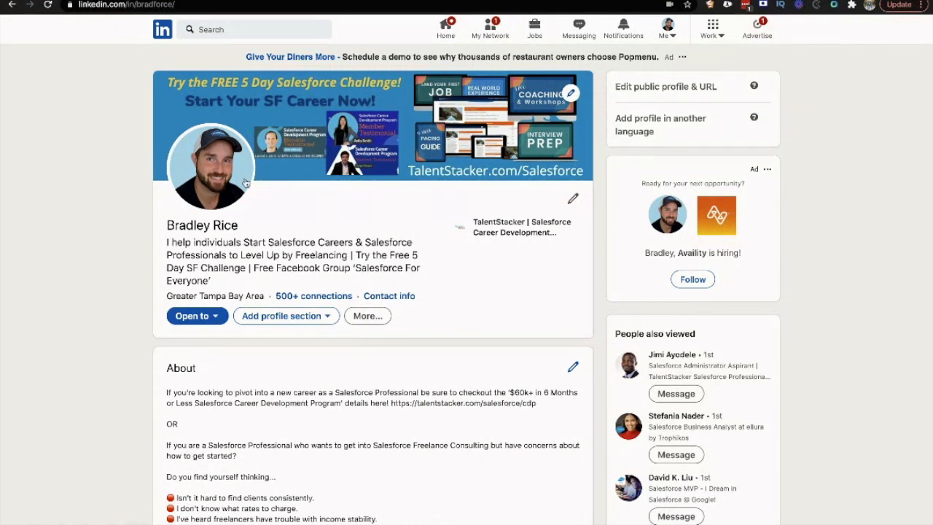
mouse_move(385, 254)
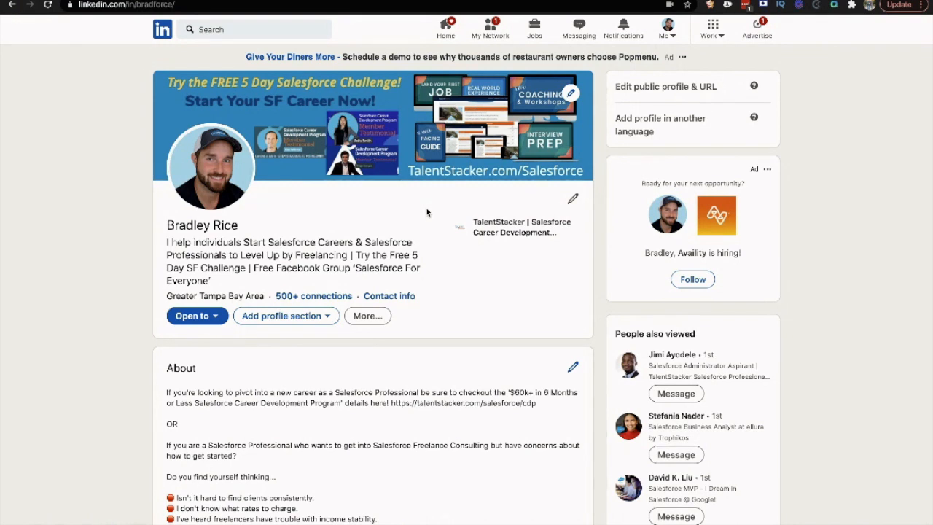
mouse_move(554, 167)
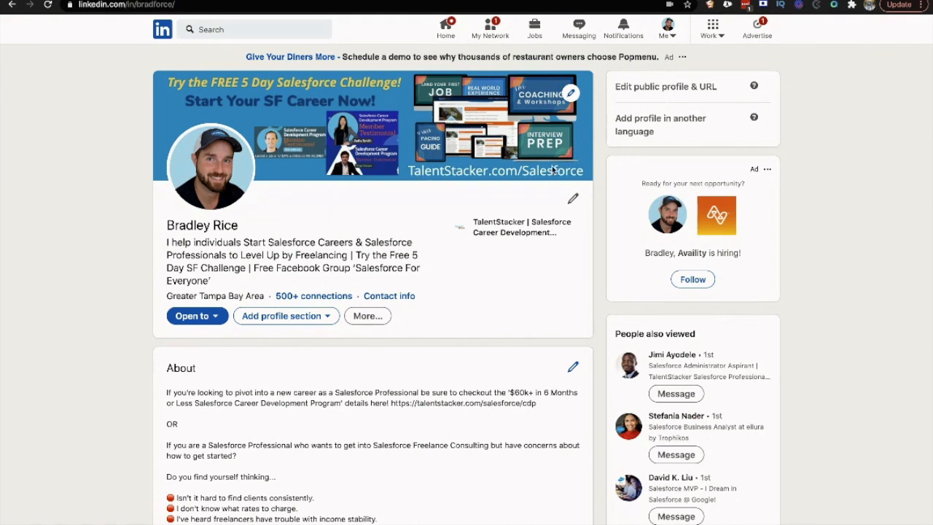
Browse the About section and page further through the Featured carousel, then scroll back up.
scroll(down, 3)
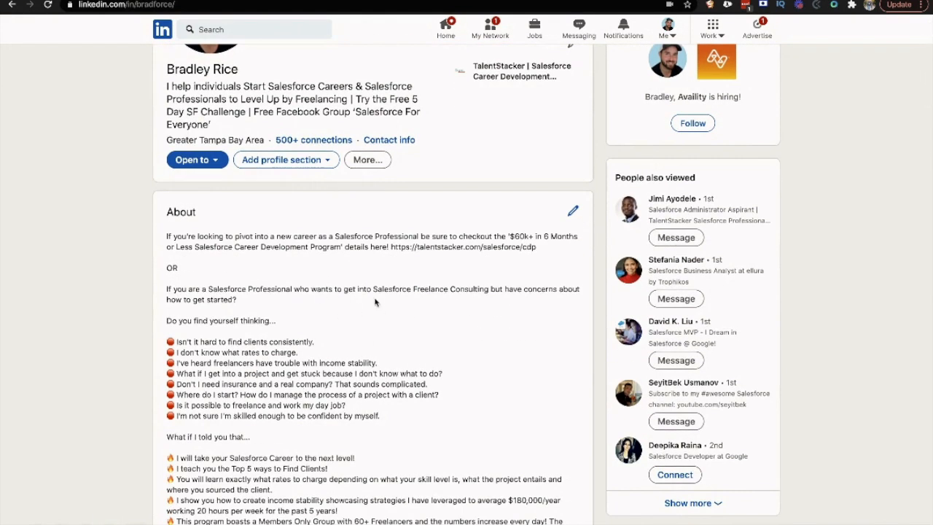
scroll(down, 3)
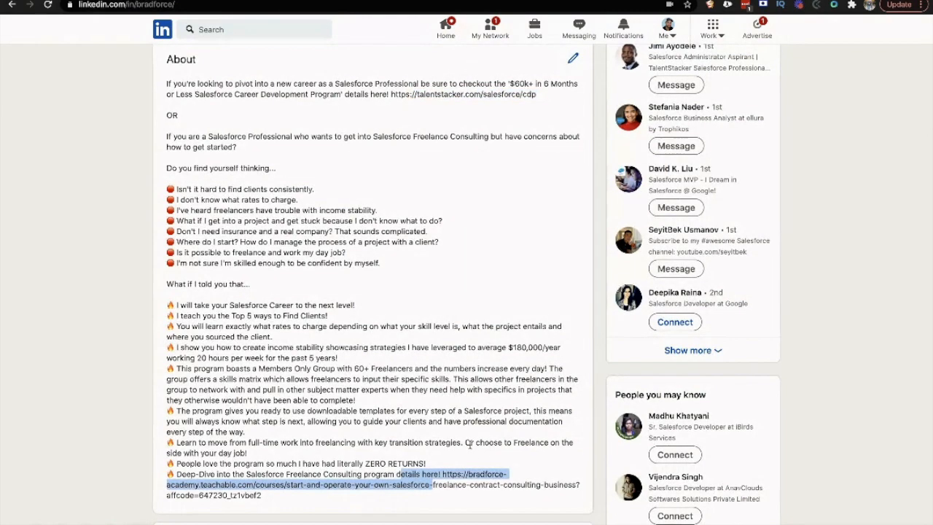
scroll(down, 3)
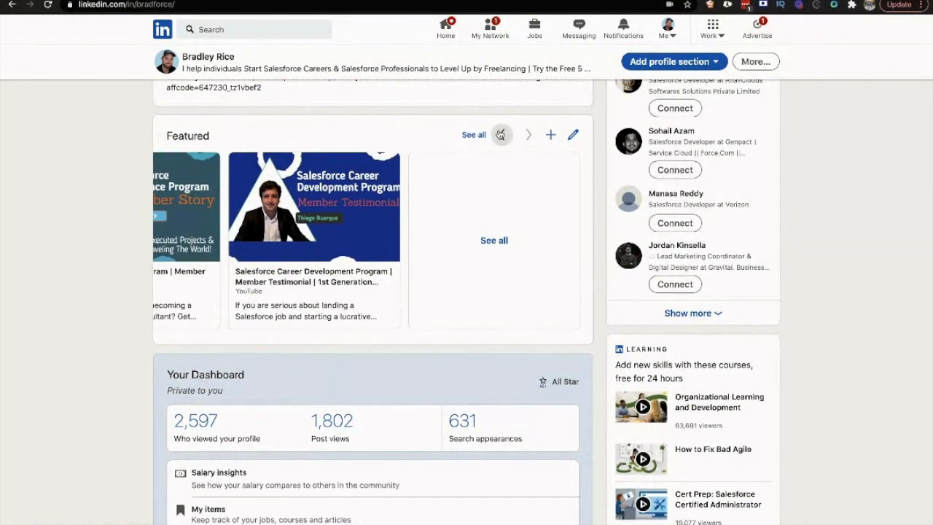
click(527, 134)
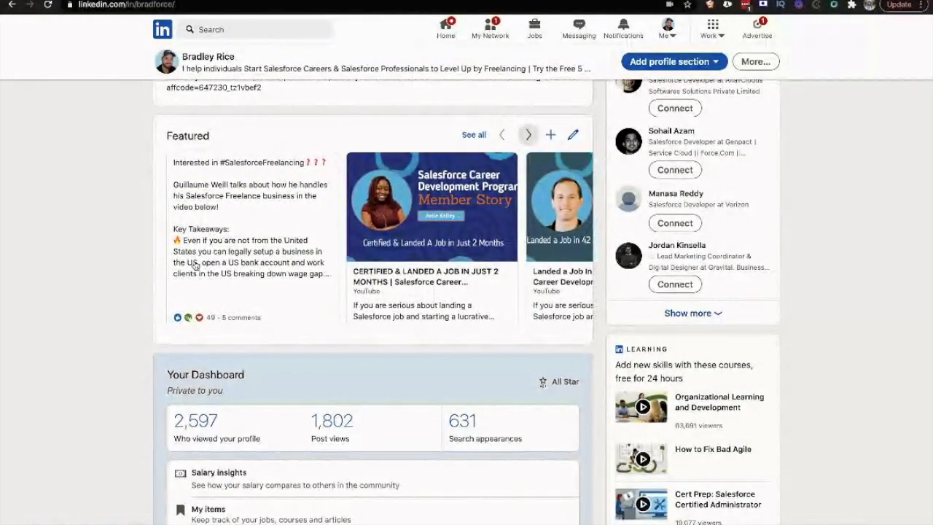
click(528, 134)
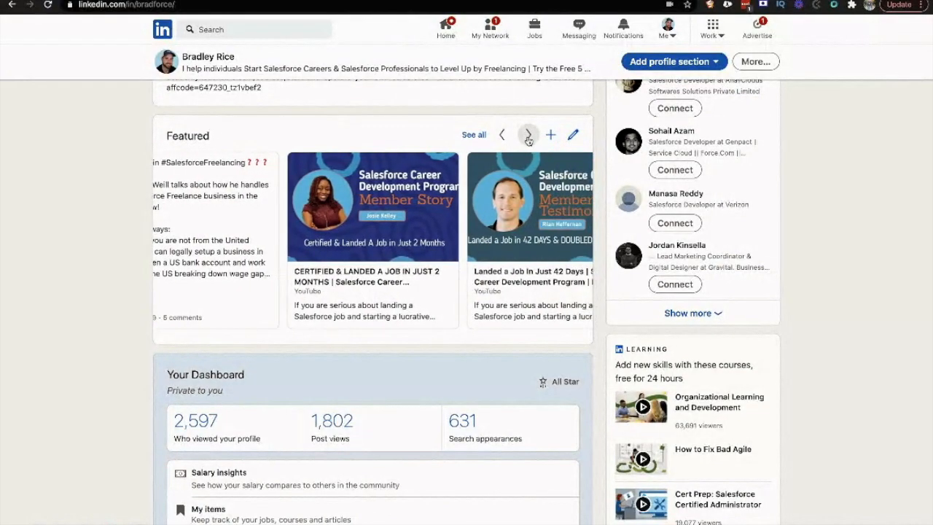
scroll(up, 3)
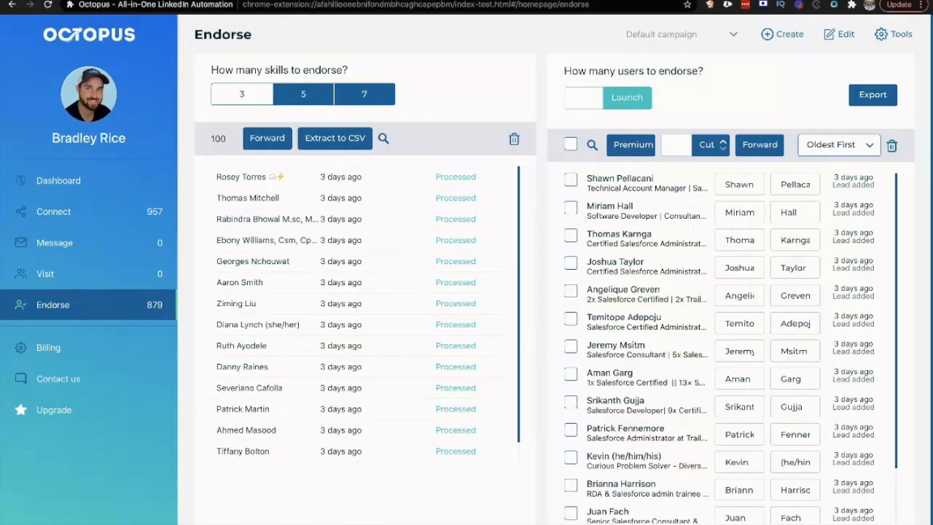
Review the Connect campaign's processed requests, then return to the Endorse campaign list.
click(52, 211)
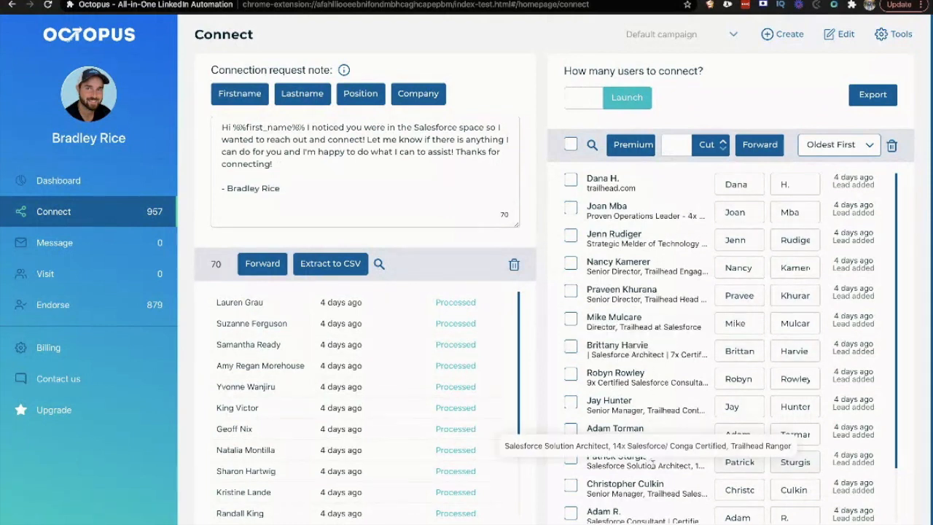
click(52, 305)
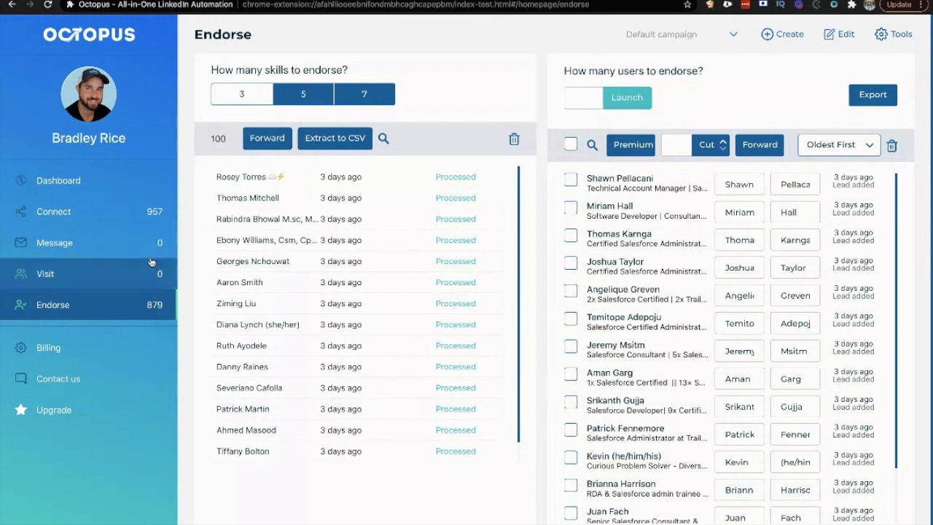
mouse_move(187, 292)
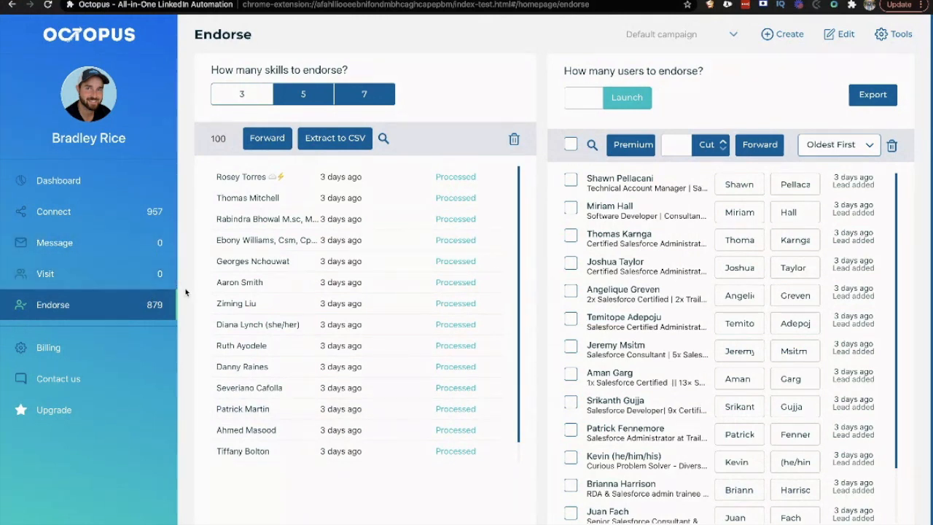
mouse_move(70, 297)
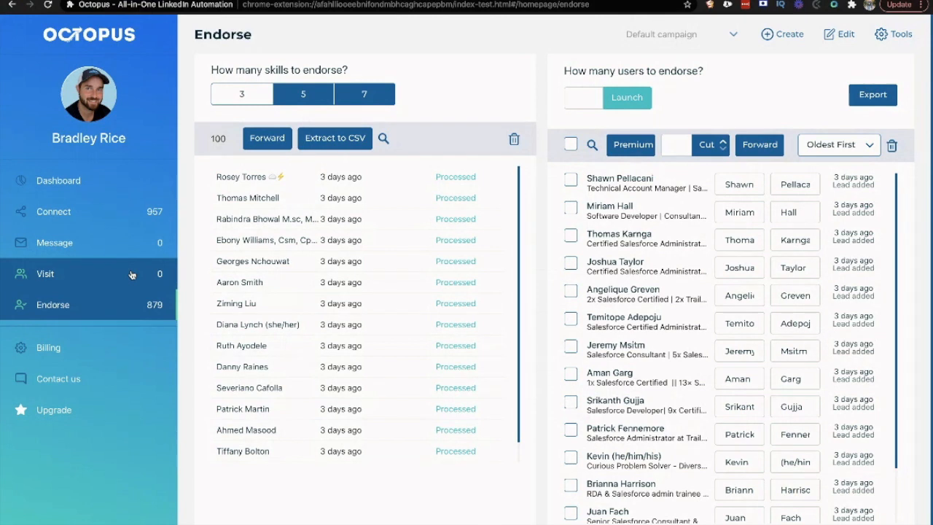
mouse_move(168, 235)
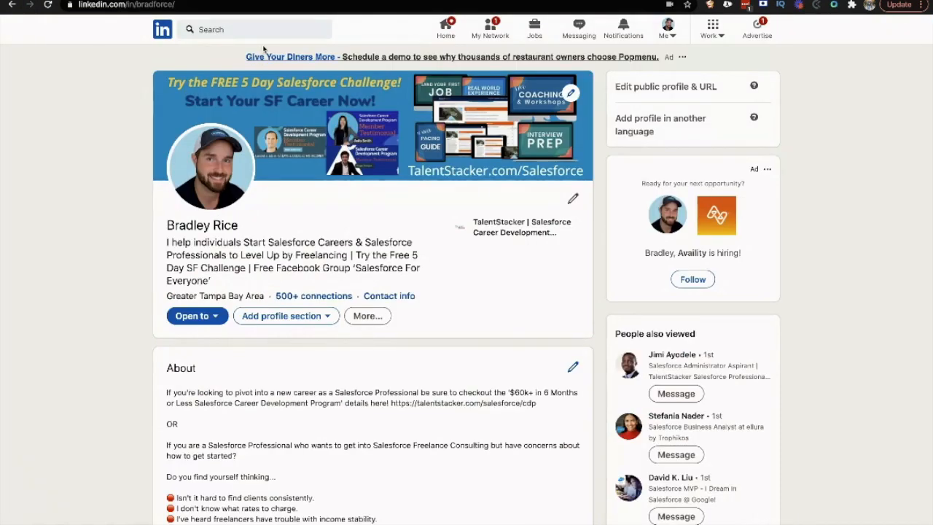
Search LinkedIn for 'trailhead' and filter the results to People only.
click(255, 29)
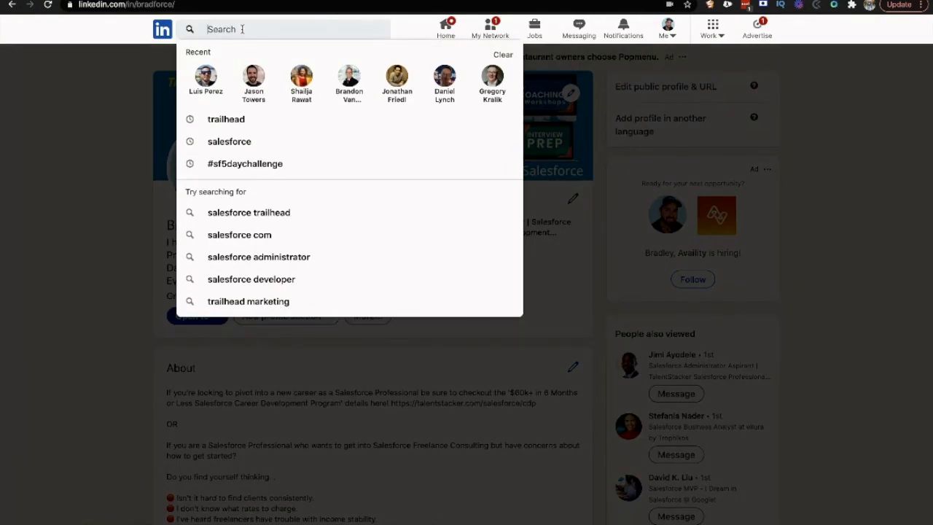
text(trailhead)
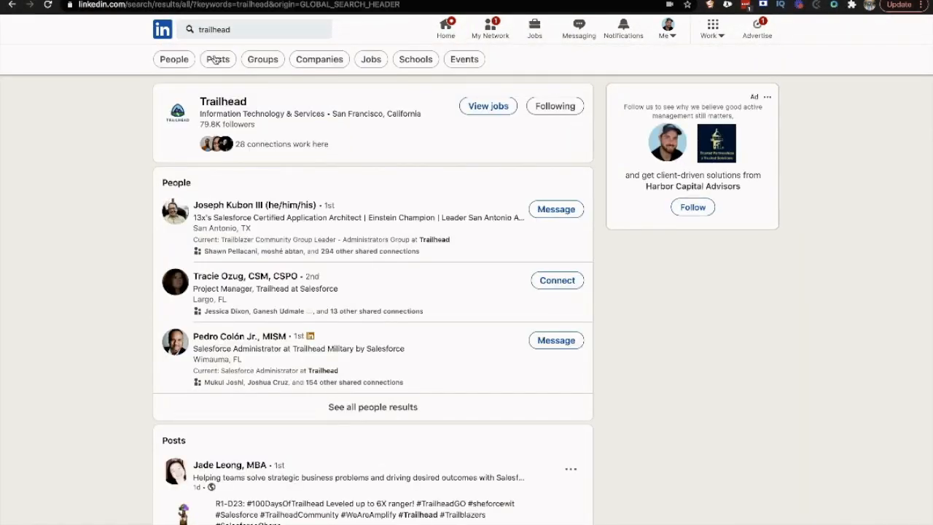
click(217, 58)
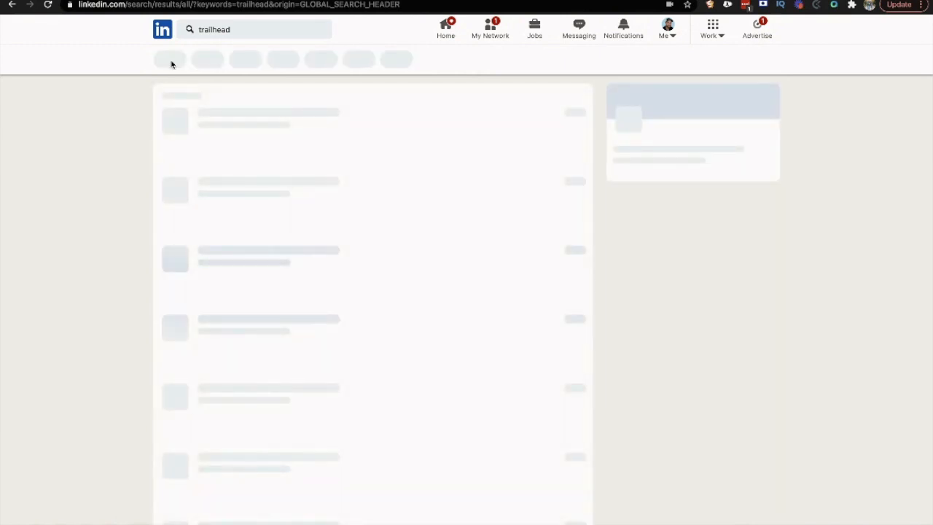
click(174, 59)
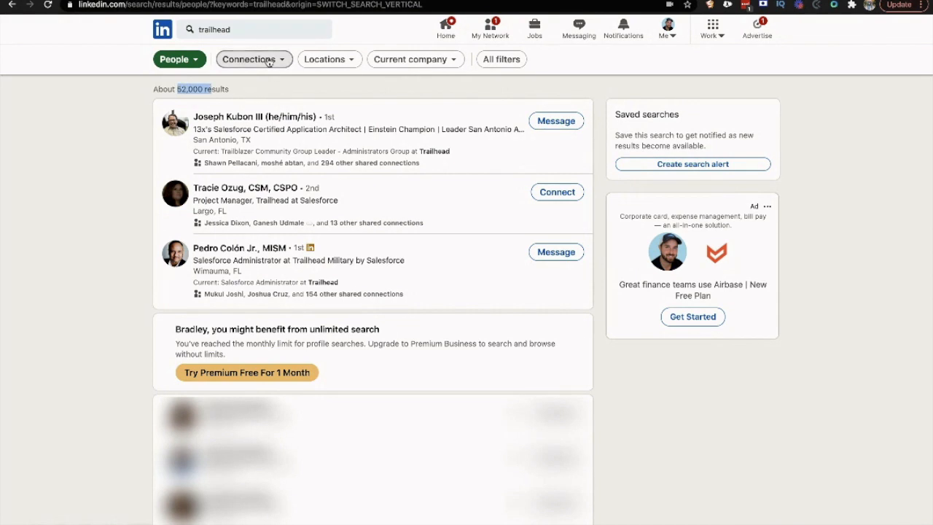
Limit the Trailhead people results to 2nd and 3rd+ degree connections.
click(251, 58)
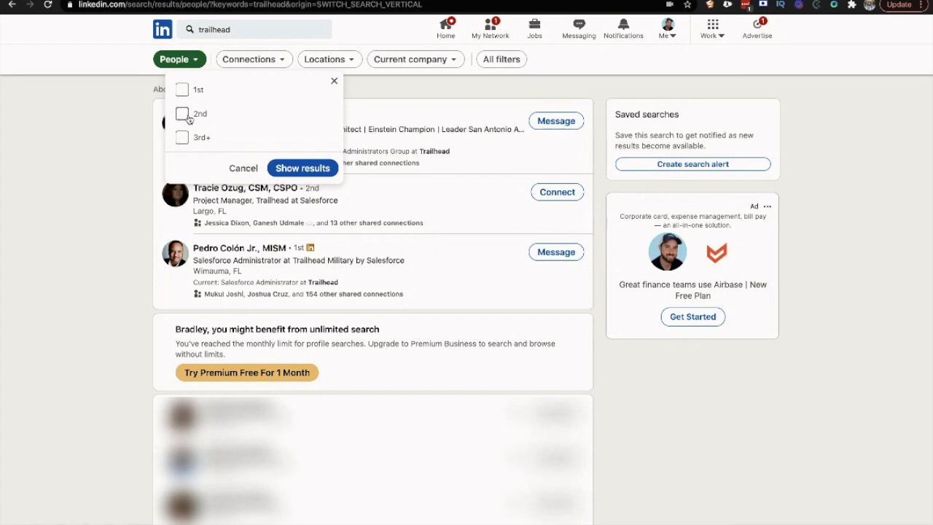
click(181, 114)
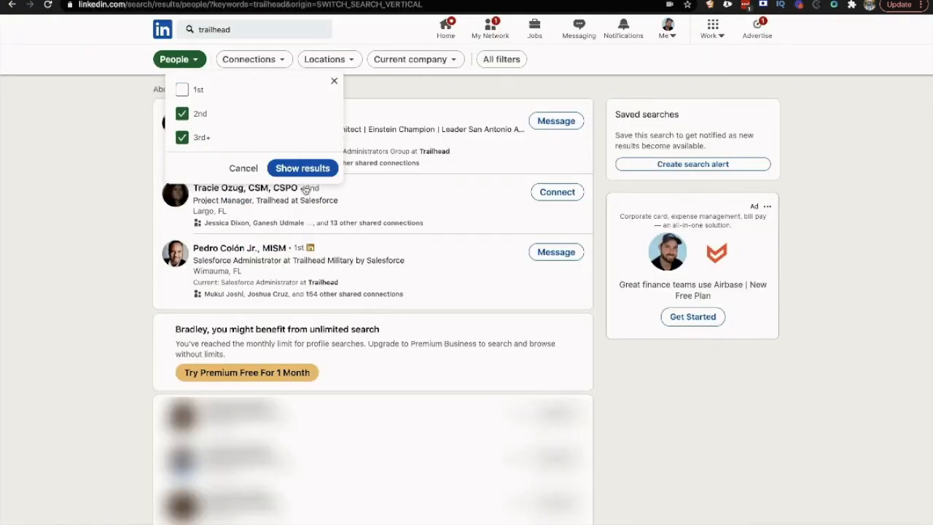
click(302, 167)
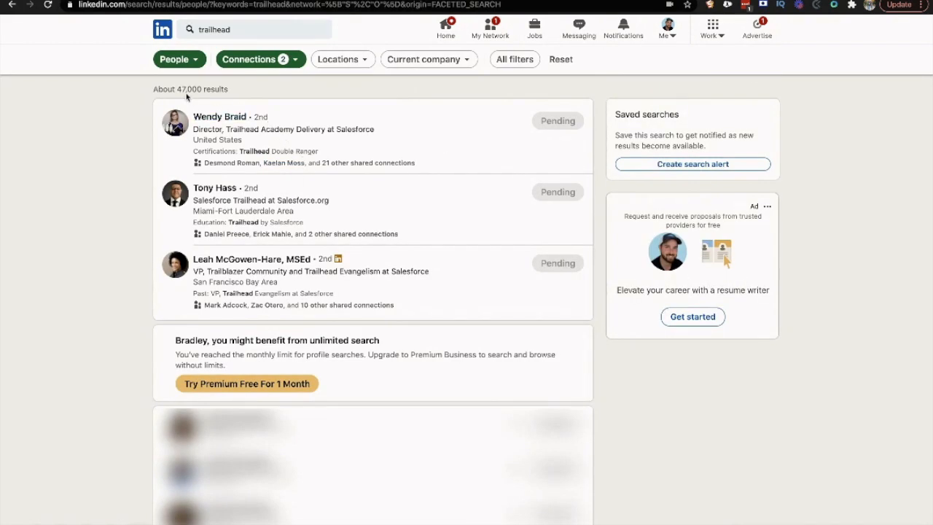
double_click(181, 89)
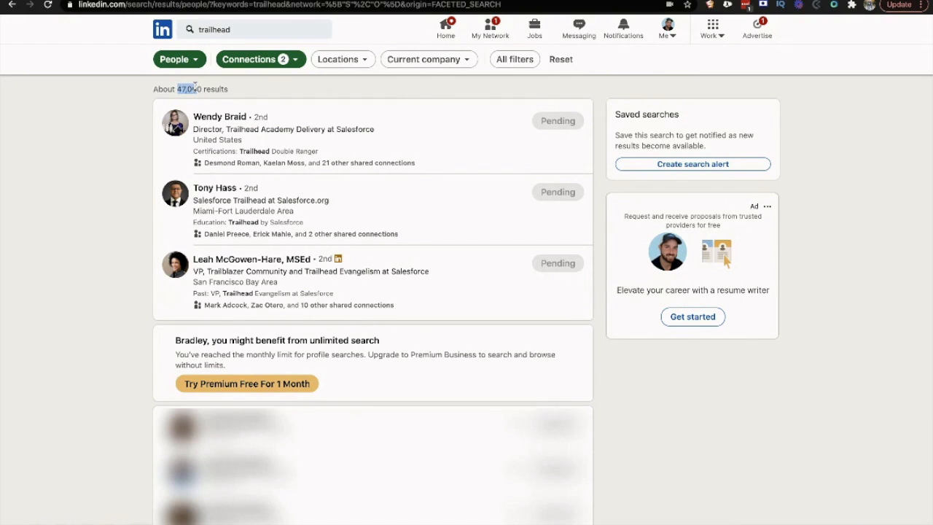
mouse_move(555, 268)
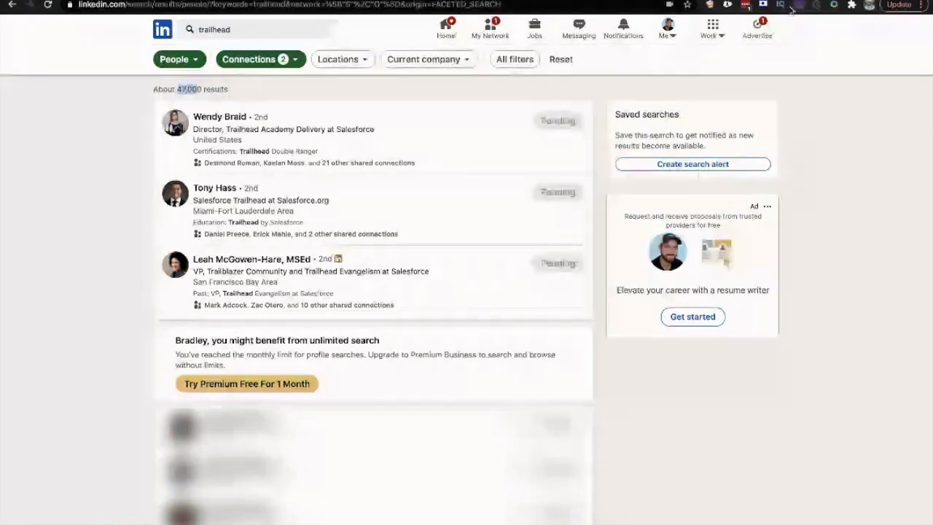
In the Octopus panel choose Connect with the default campaign and enter 1000 profiles to send.
click(834, 6)
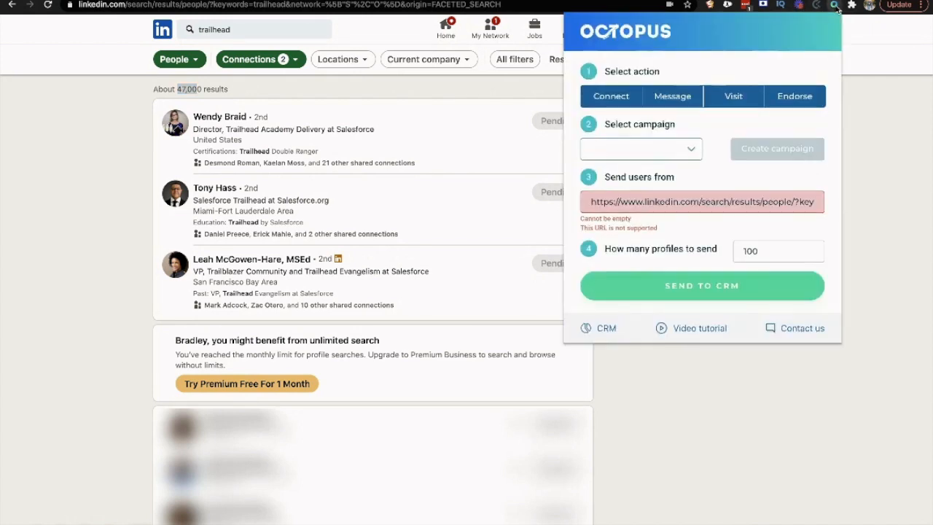
click(640, 149)
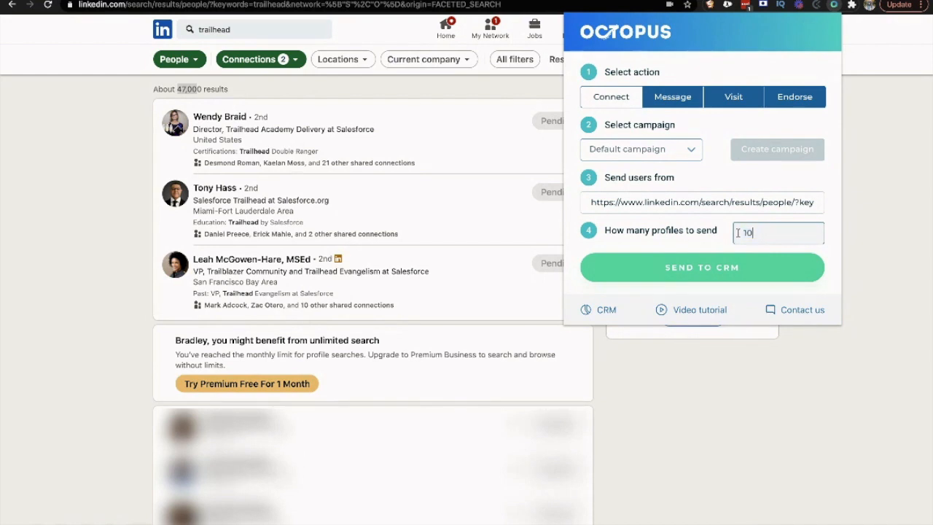
text(0000)
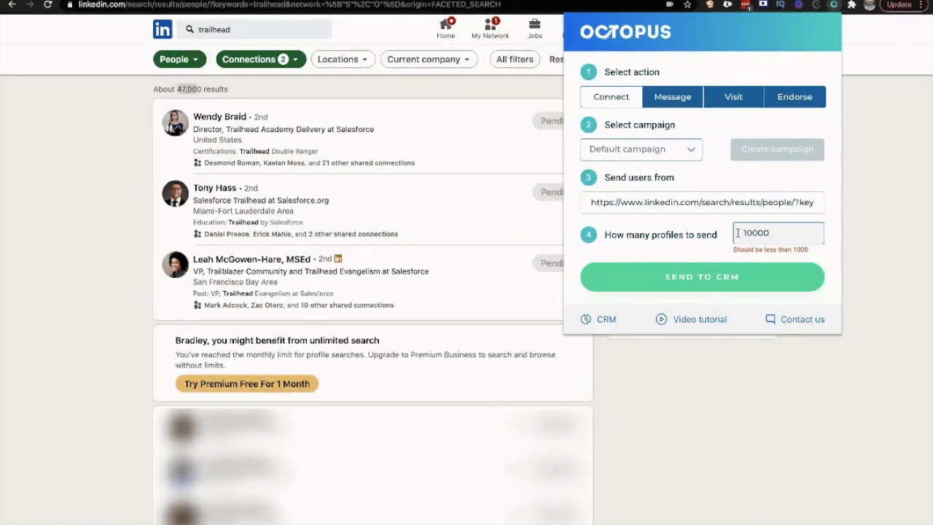
text(1000)
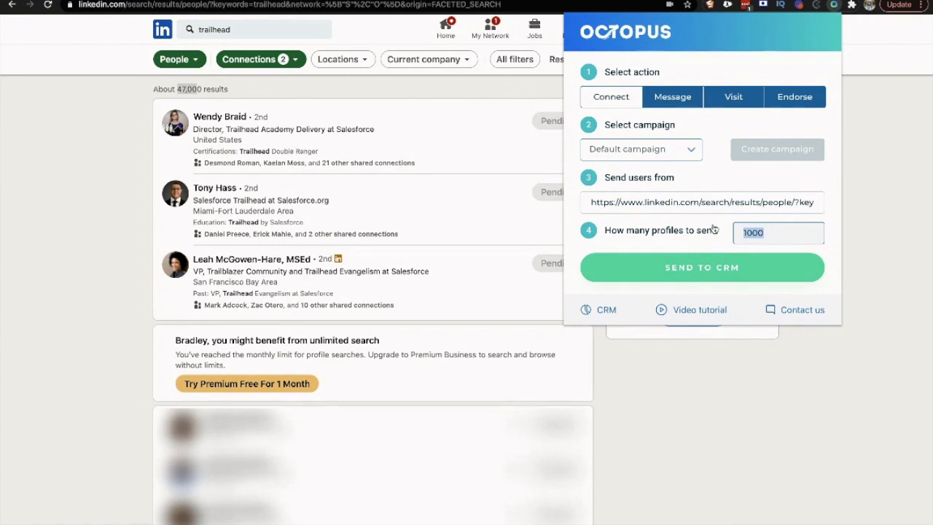
mouse_move(711, 337)
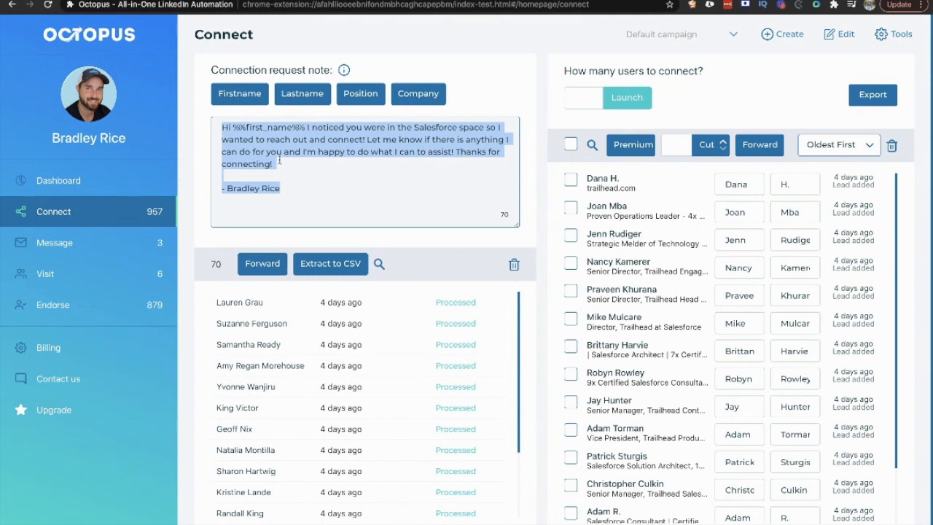
Enter 100 as the number of users to connect on the Connect page.
click(448, 216)
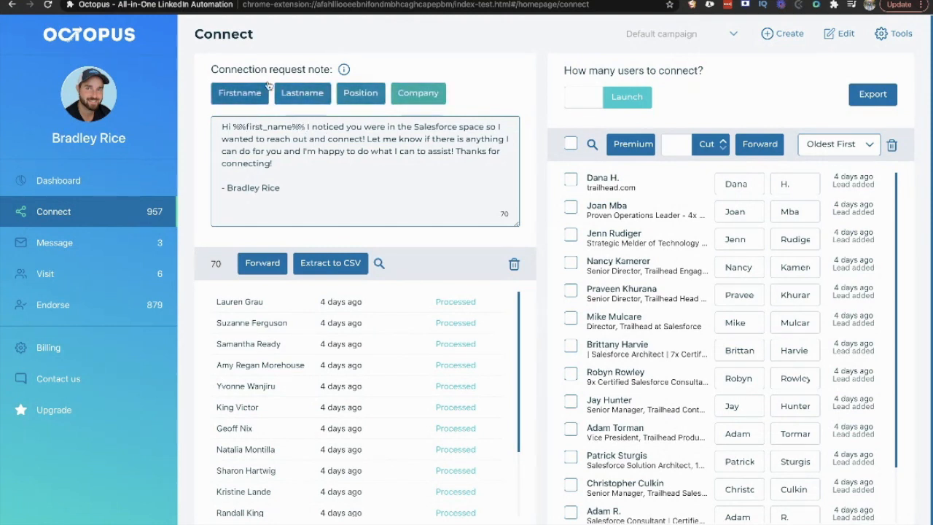
mouse_move(644, 216)
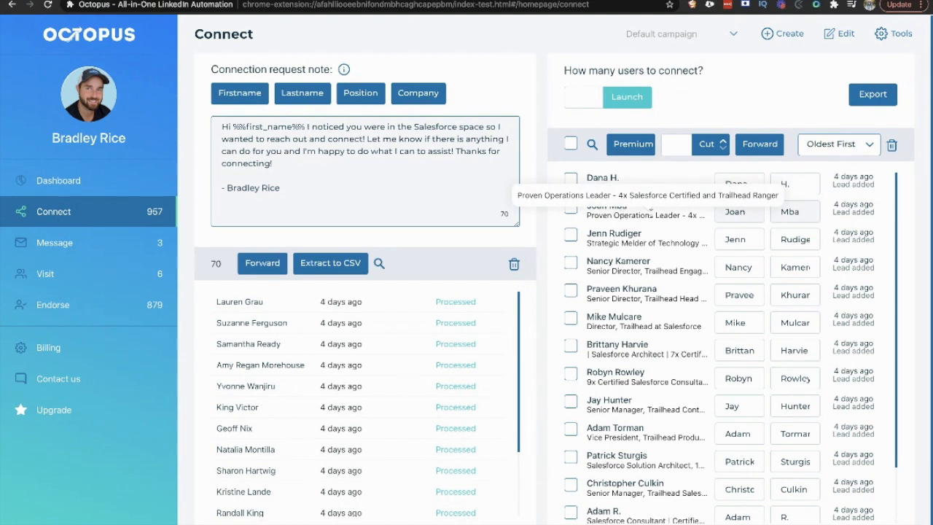
scroll(down, 3)
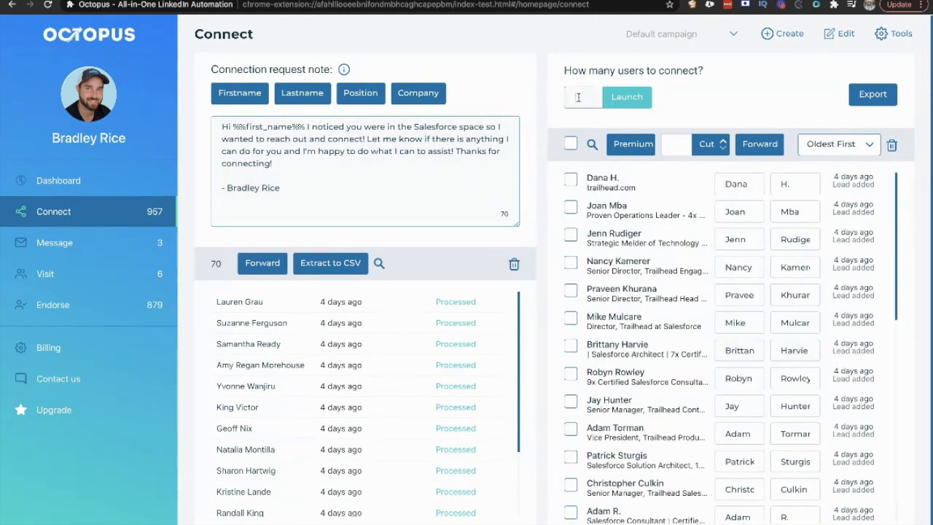
text(100)
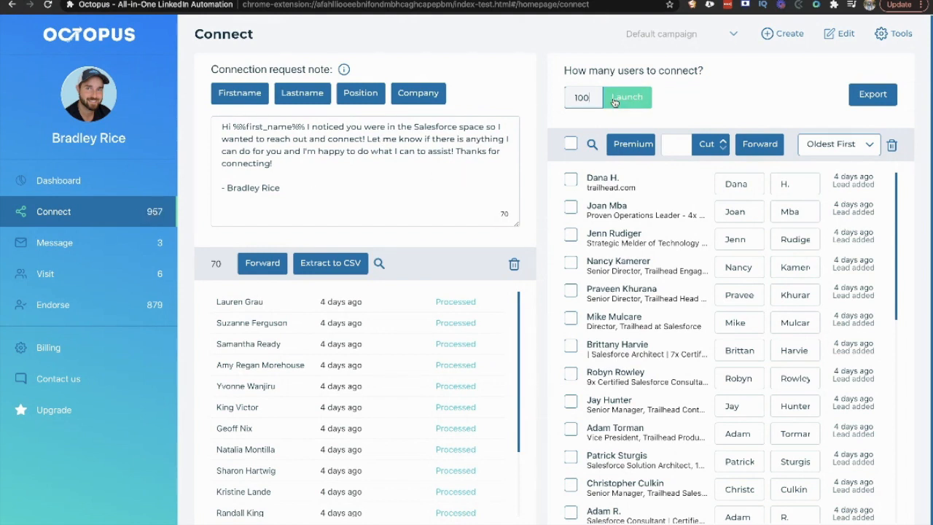
Launch the 100-user connection request run, then go to the Endorse area.
click(627, 96)
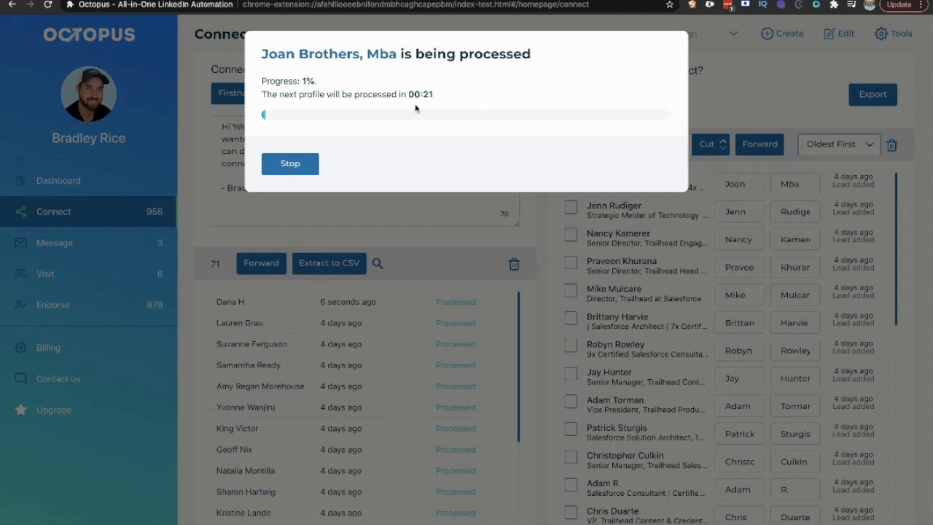
mouse_move(628, 245)
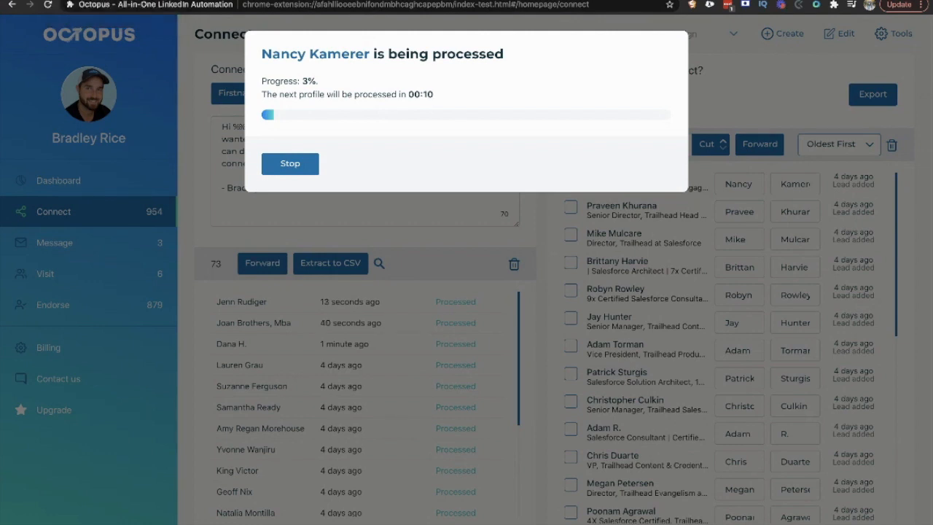
click(52, 305)
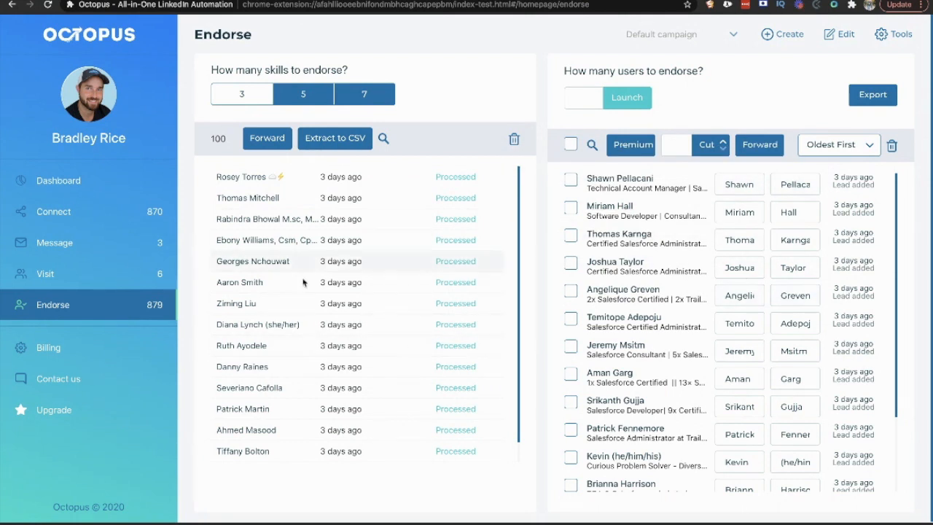
mouse_move(464, 428)
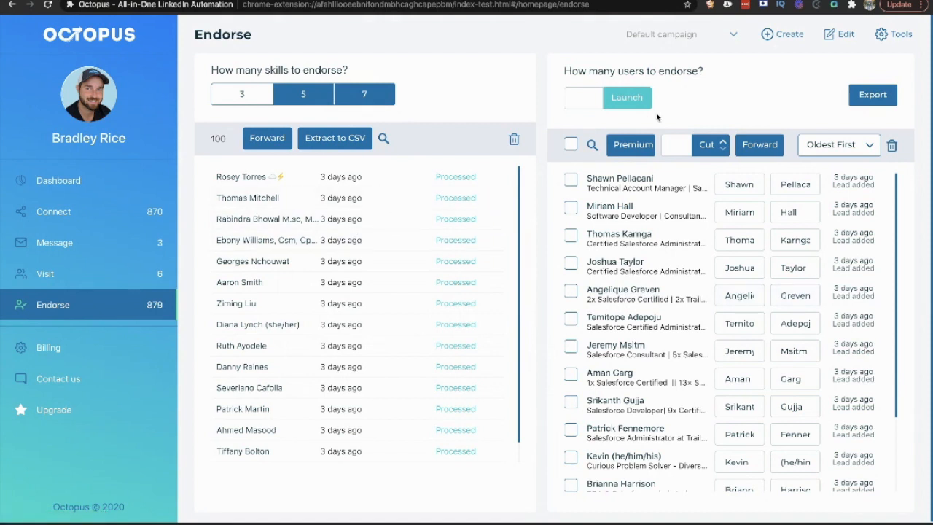
Enter 100 users to endorse and launch the endorsement run.
text(100)
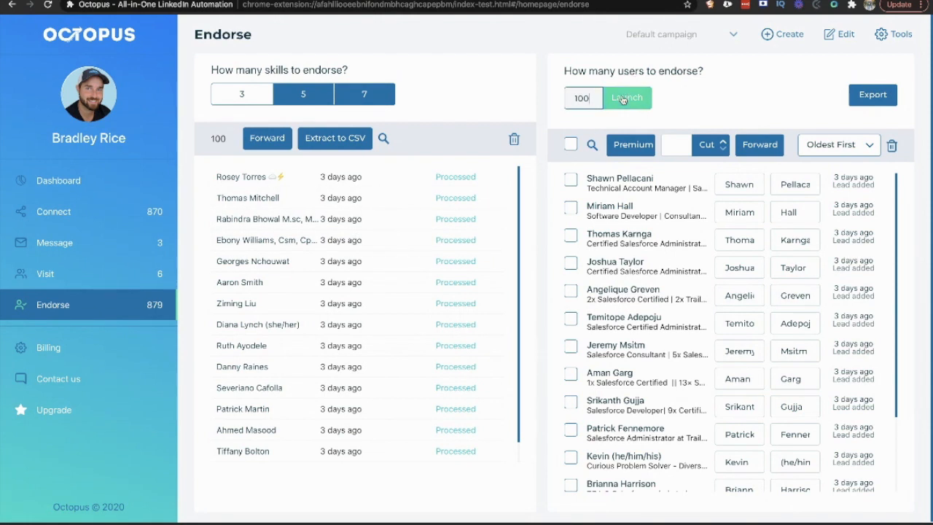
click(627, 96)
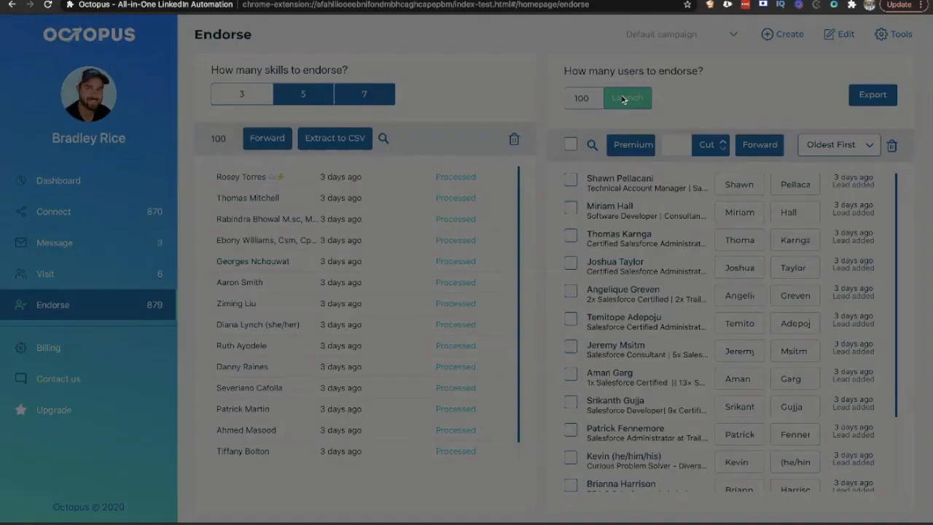
click(627, 98)
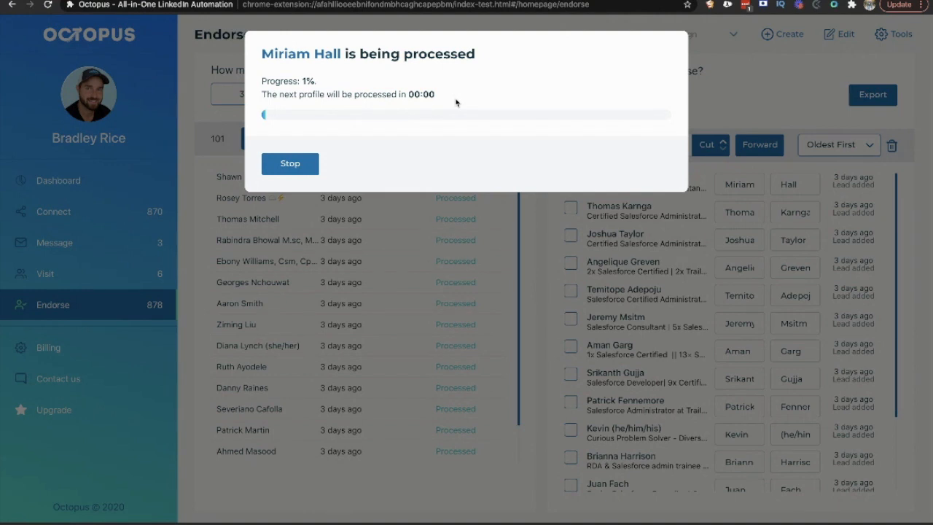
Close the progress dialog and review the processed connection requests on the Connect page.
click(288, 163)
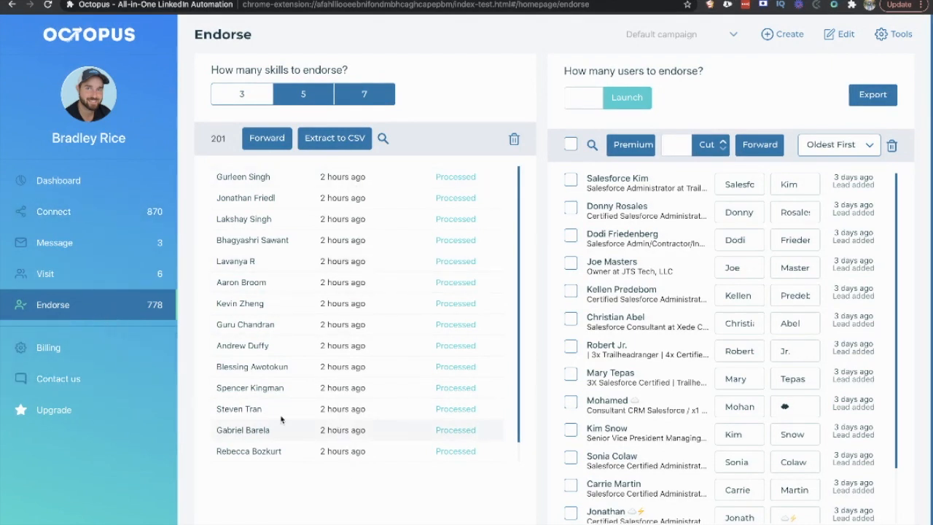
mouse_move(68, 250)
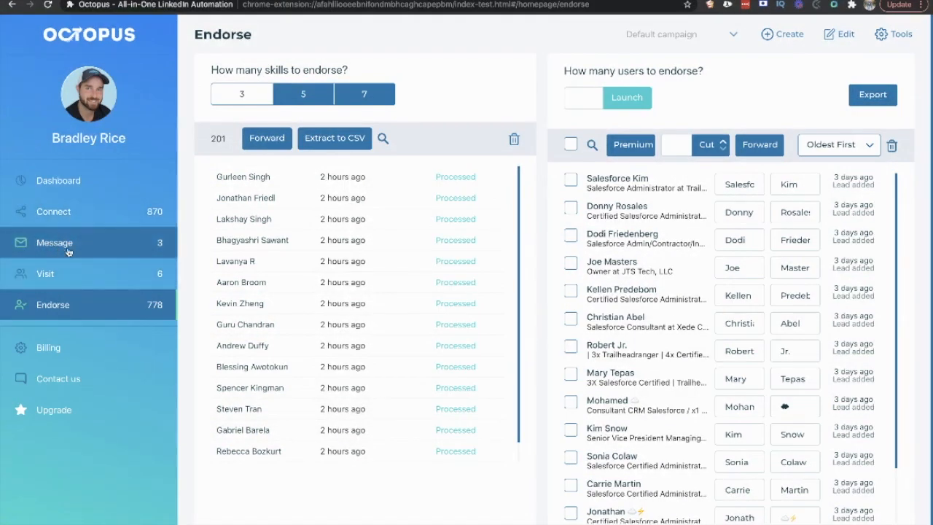
click(53, 211)
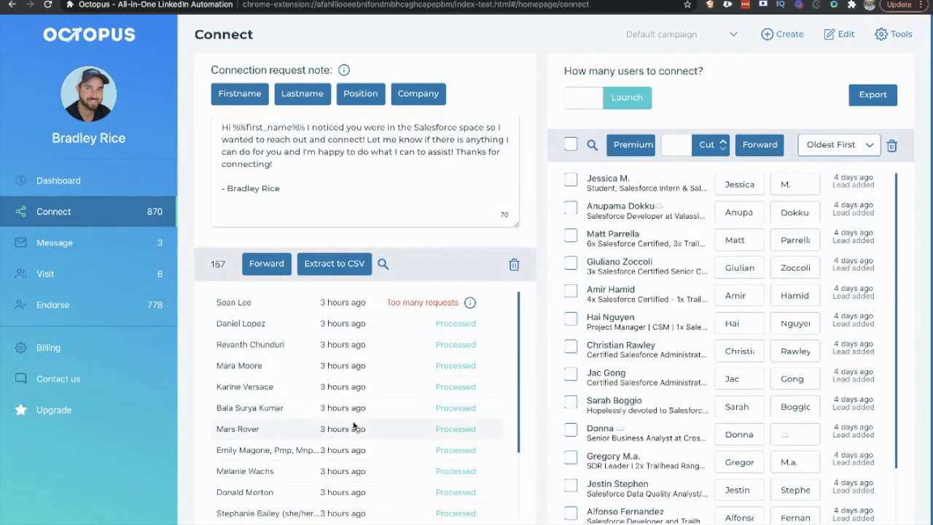
scroll(down, 3)
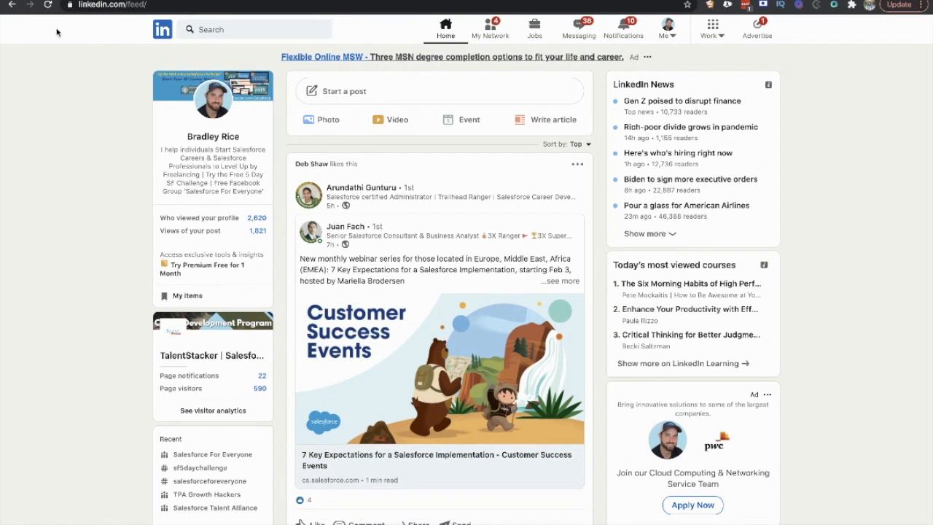
mouse_move(440, 94)
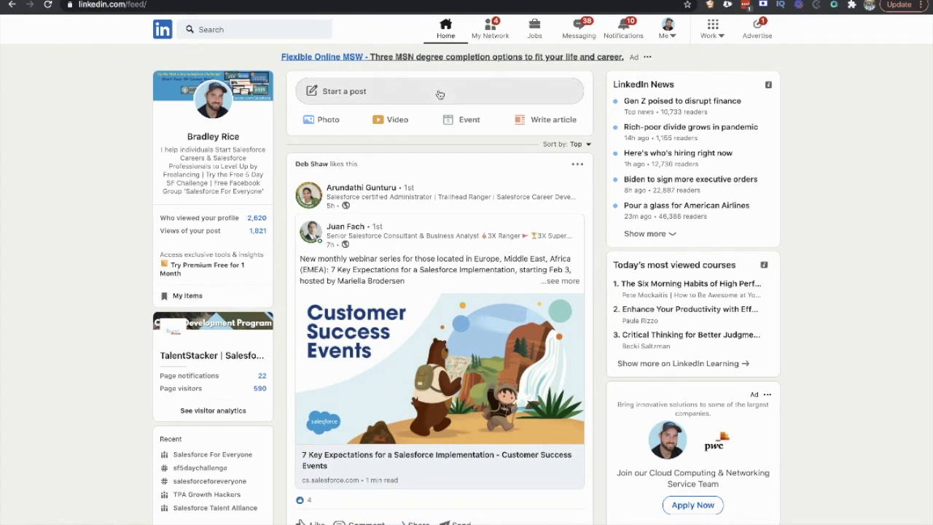
mouse_move(579, 28)
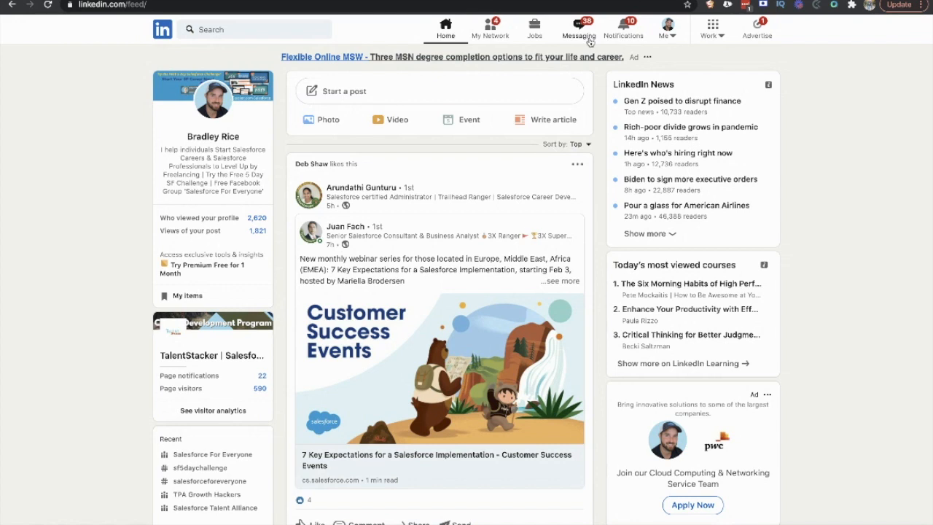